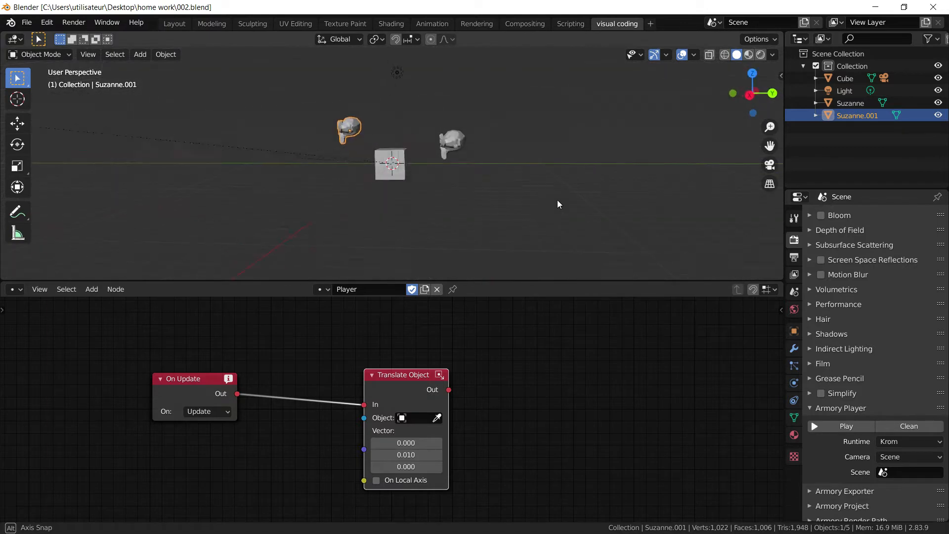
Remove the Suzanne heads and leave the original cube selected
left_click(453, 143)
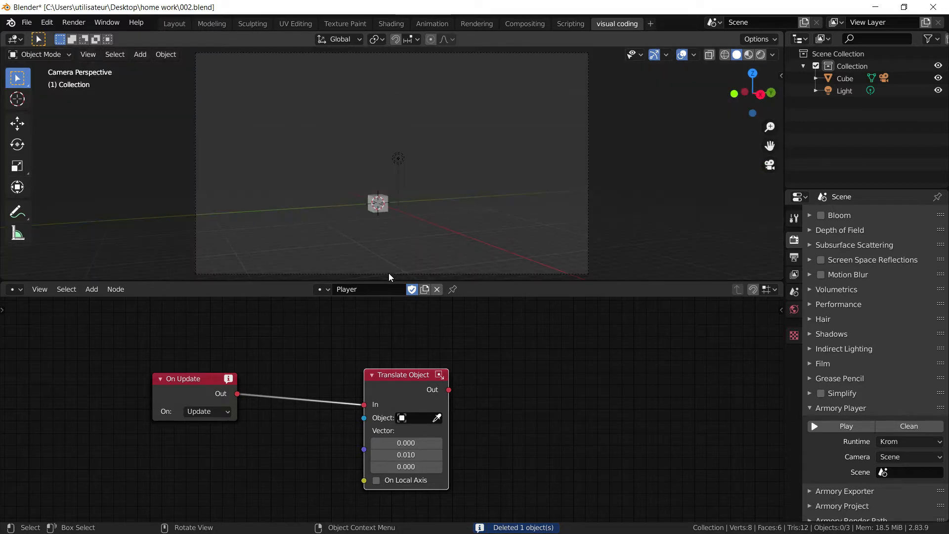
left_click(379, 203)
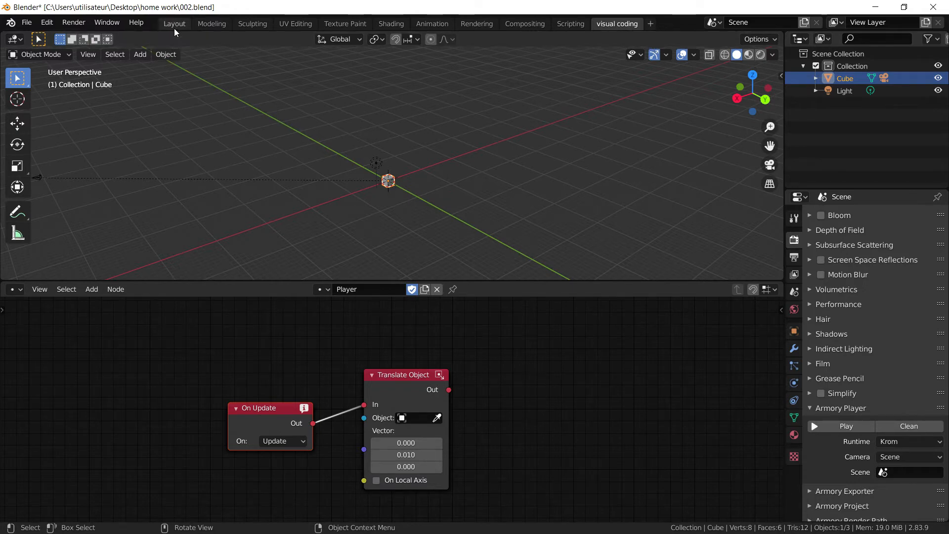
Add a second cube in the Layout workspace and move it about 2 m down along Z
left_click(174, 23)
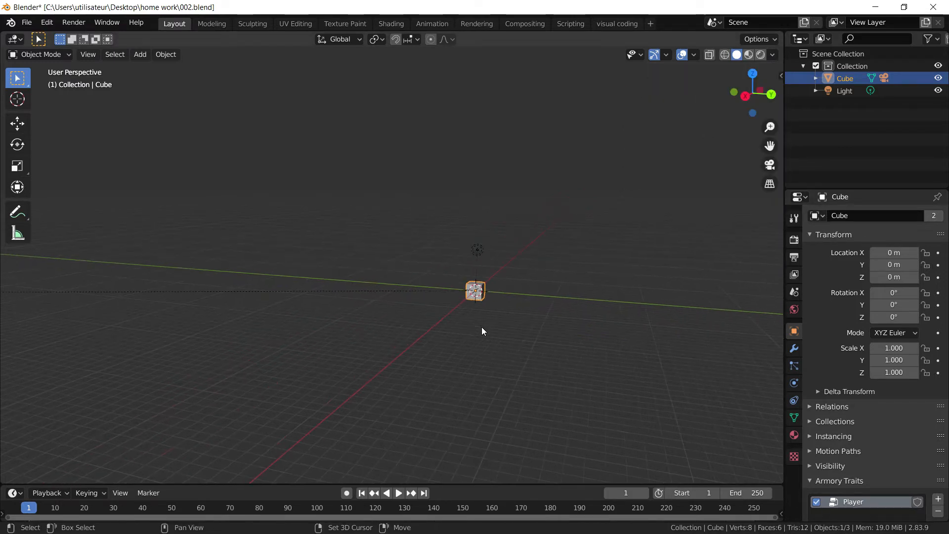
left_click(139, 53)
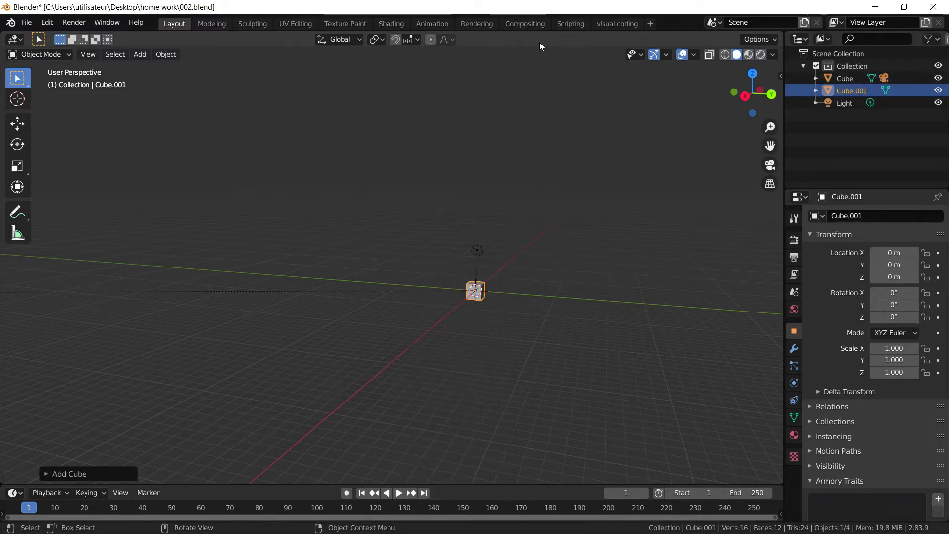
mouse_move(513, 205)
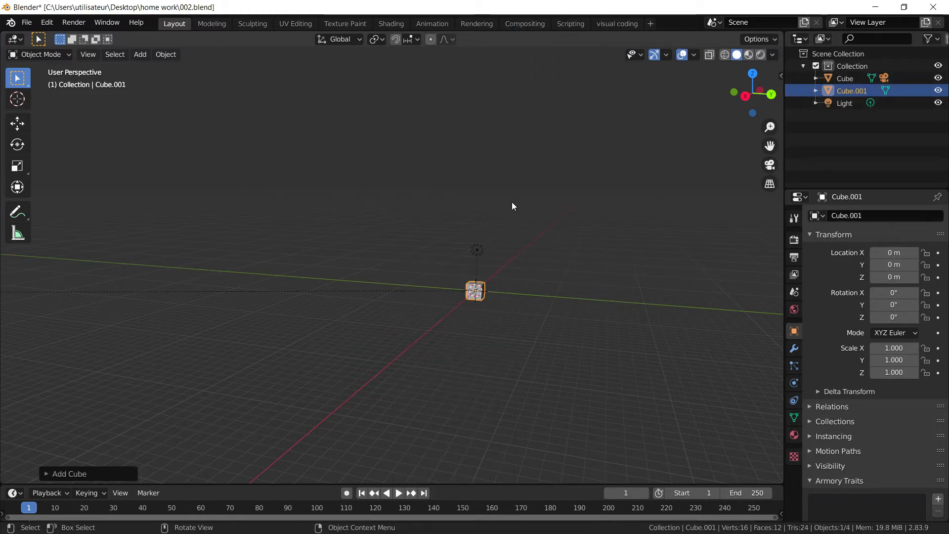
key("KP_1")
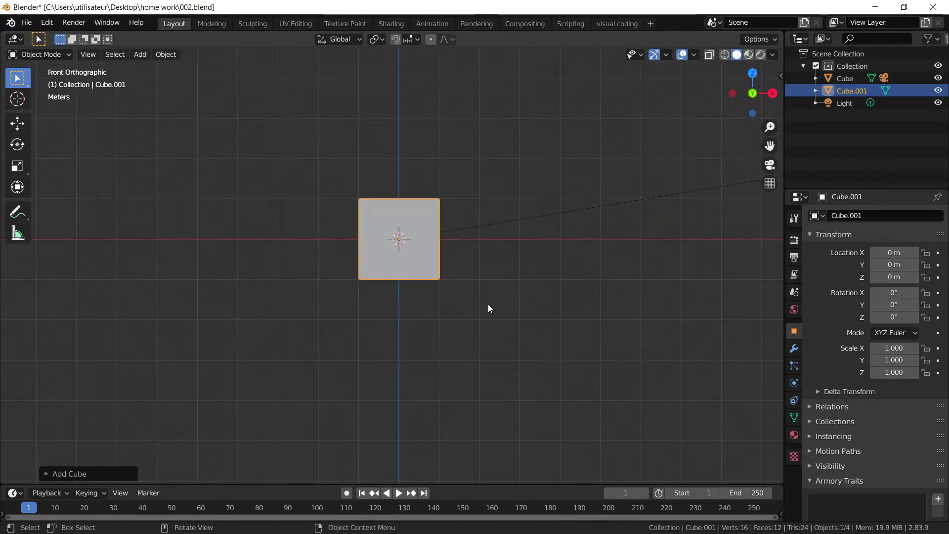
key("g")
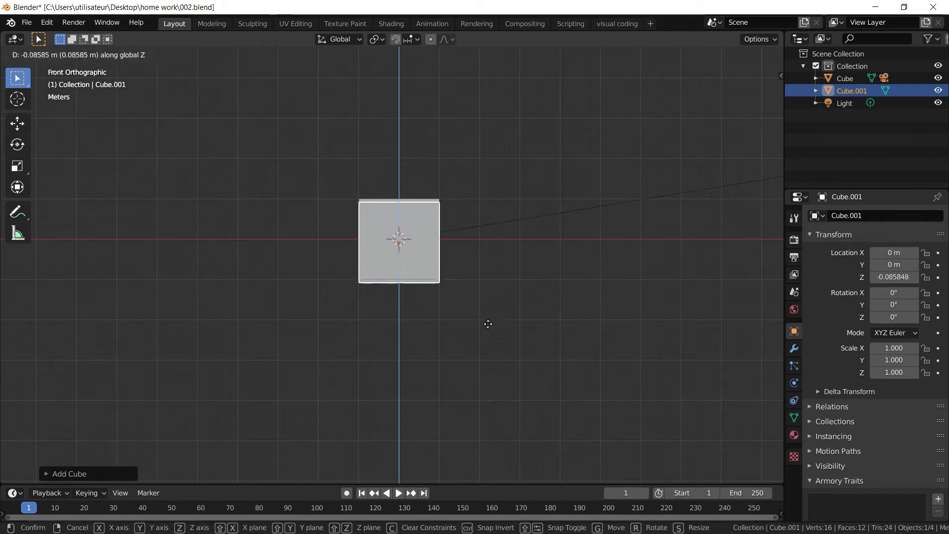
left_click(398, 323)
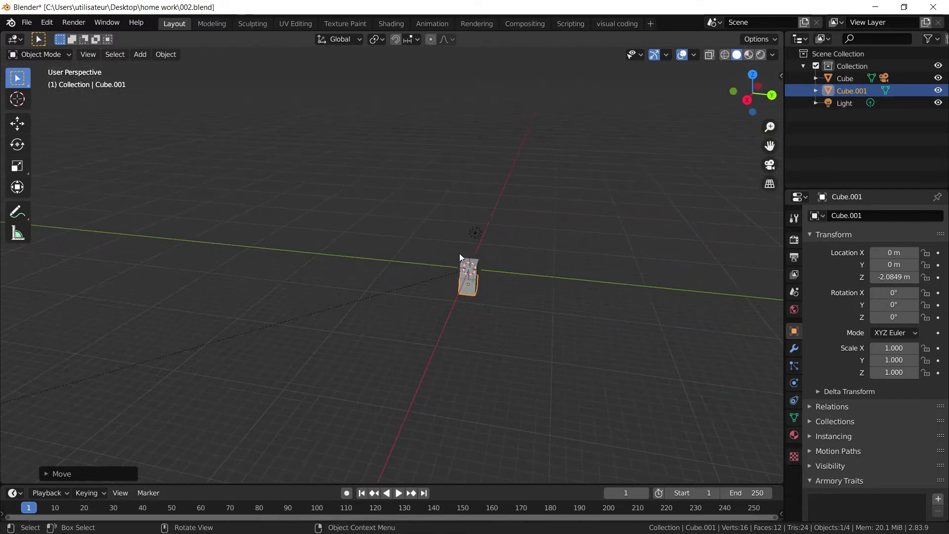
mouse_move(245, 265)
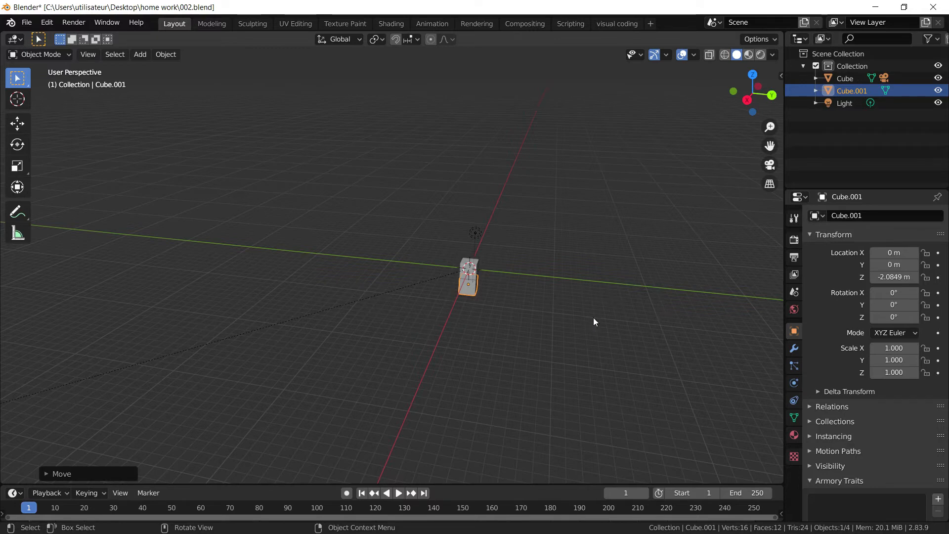
mouse_move(488, 305)
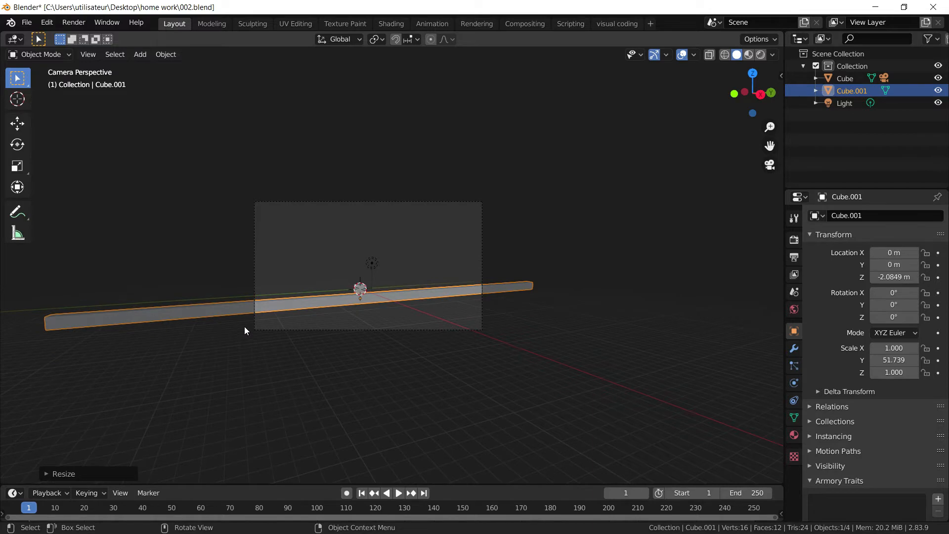
Shift the stretched bar about 36.5 m along Y so it extends from below the original cube
key("g")
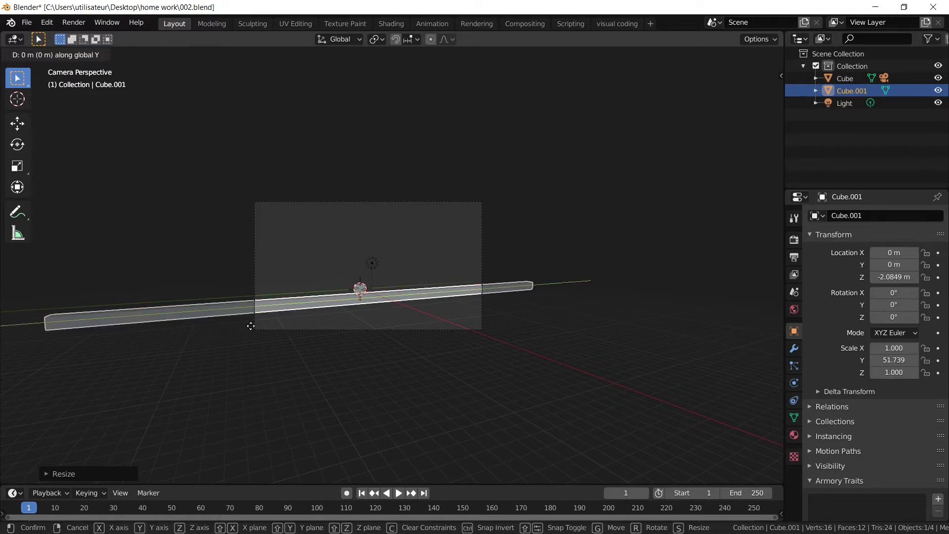
left_click(368, 306)
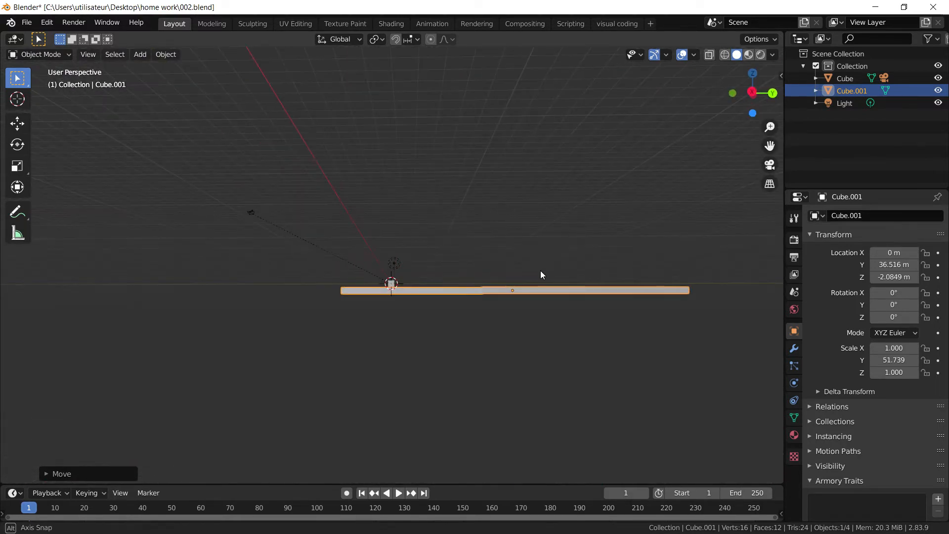
left_click_drag(542, 274, 430, 290)
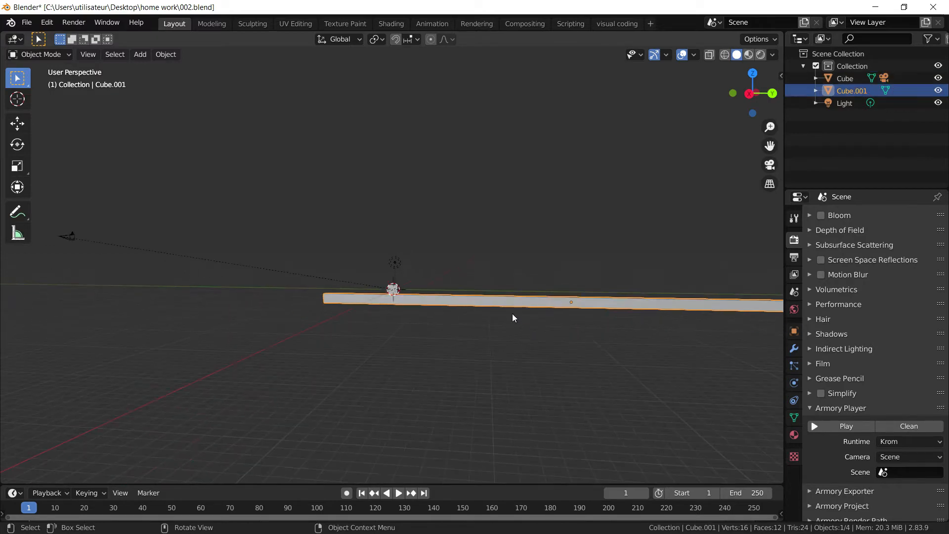
Inspect the bar from several angles and enter Edit Mode on Cube.001
left_click_drag(514, 308, 497, 308)
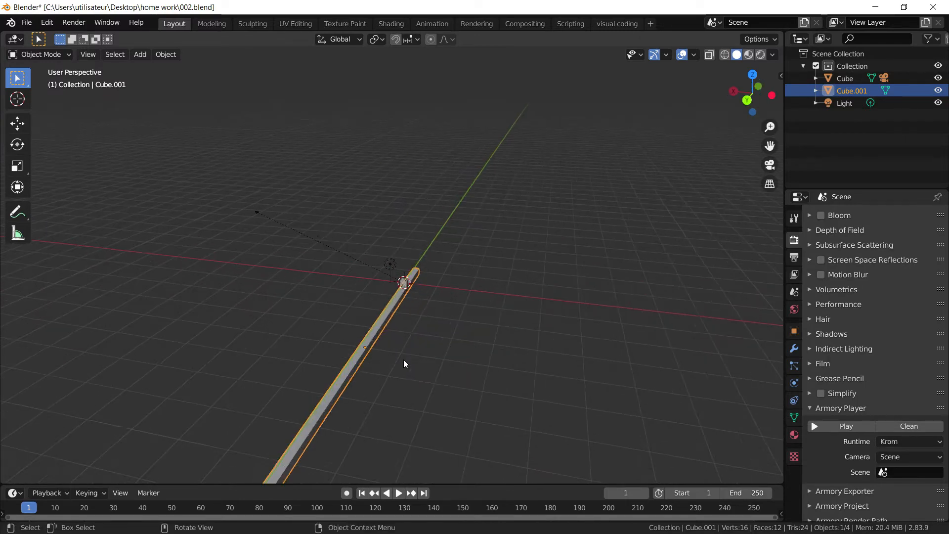
left_click_drag(405, 364, 541, 339)
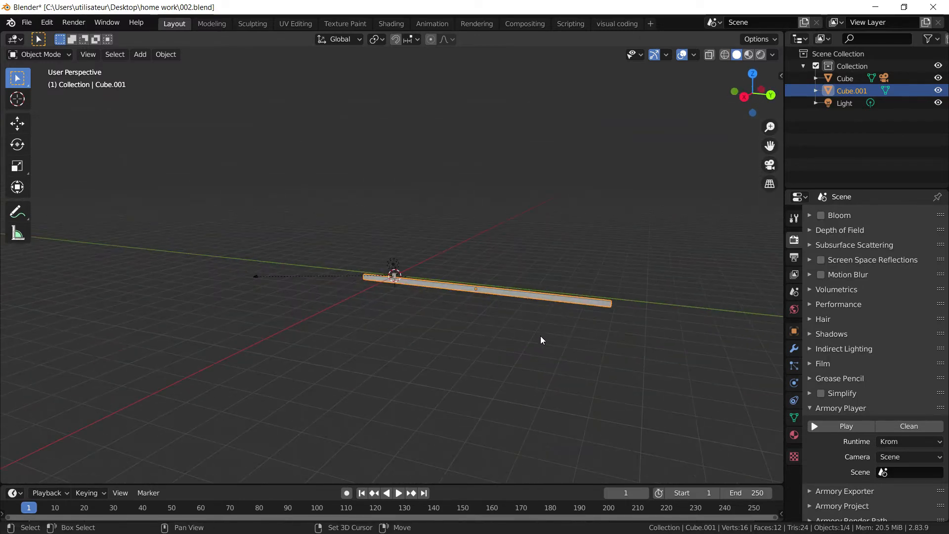
left_click_drag(542, 340, 411, 354)
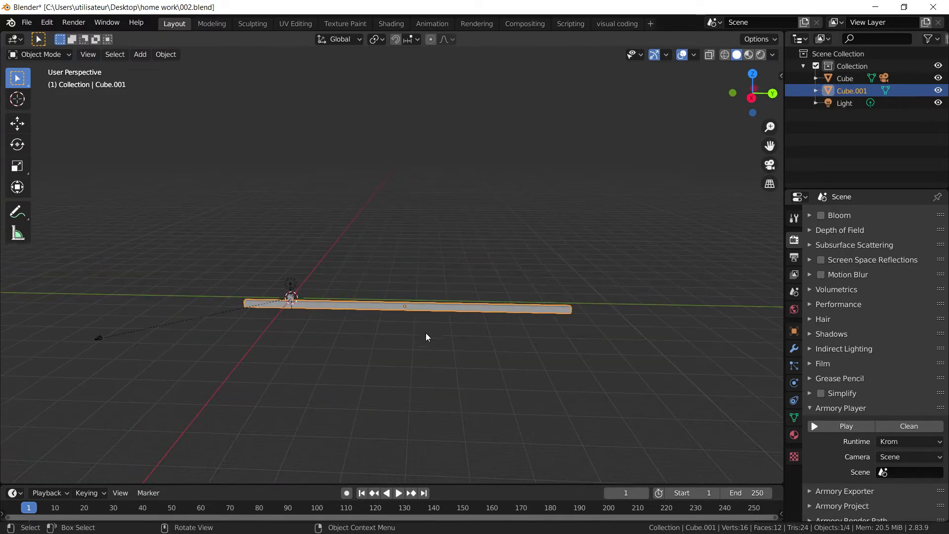
key("Tab")
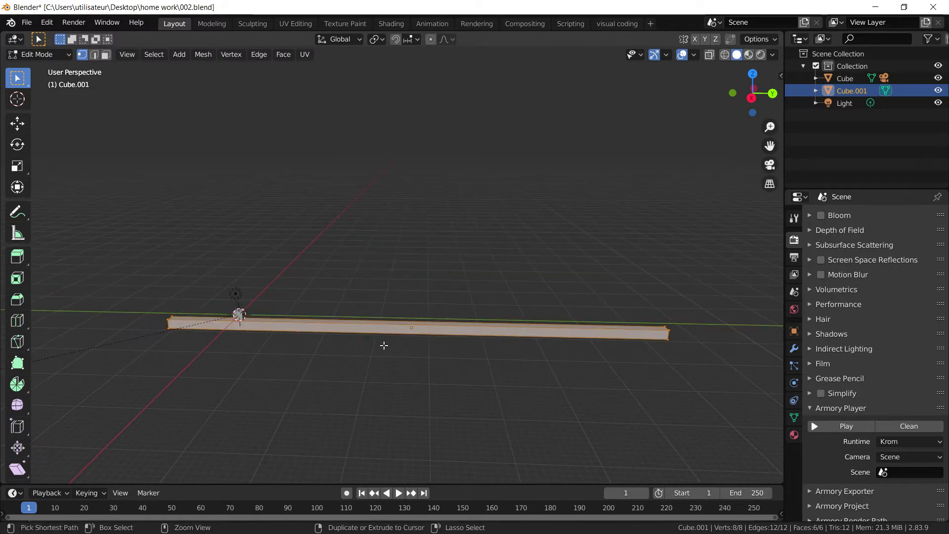
mouse_move(527, 365)
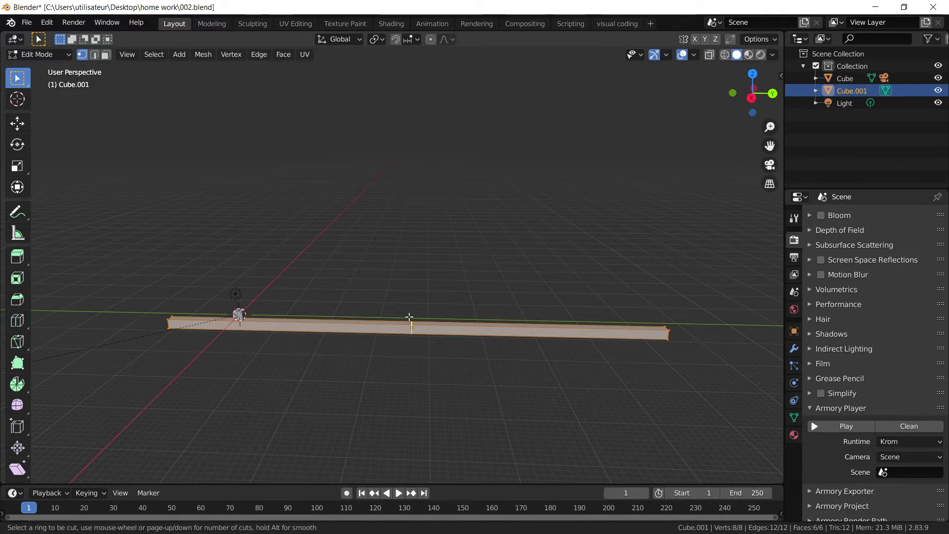
mouse_move(411, 330)
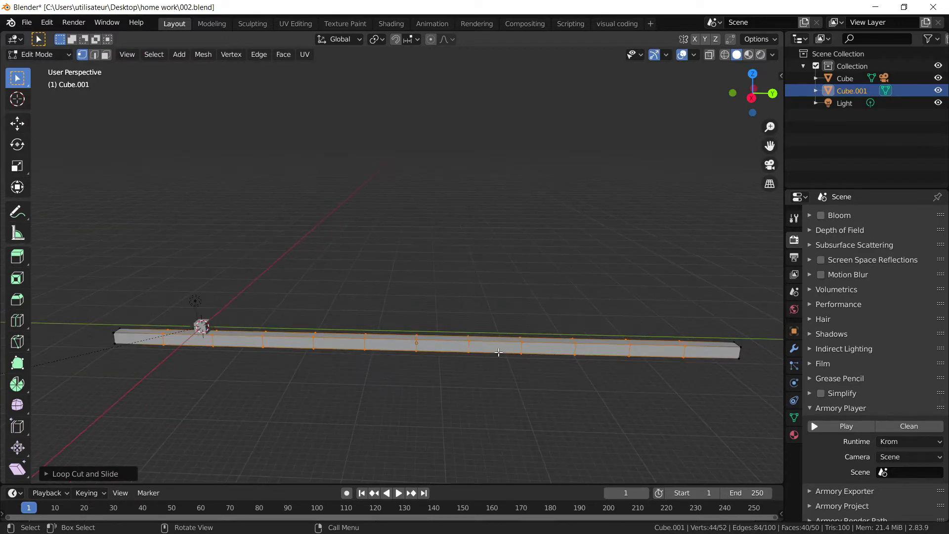
mouse_move(671, 352)
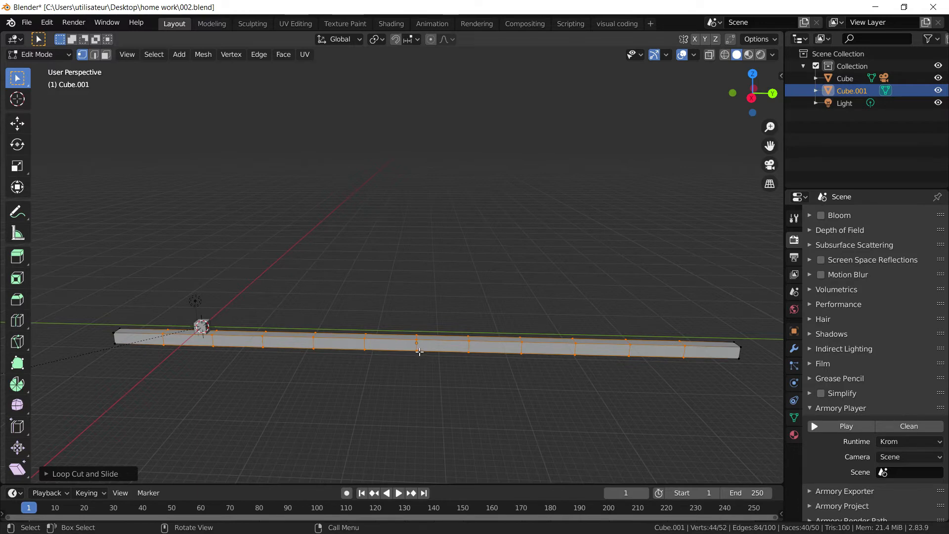
mouse_move(442, 348)
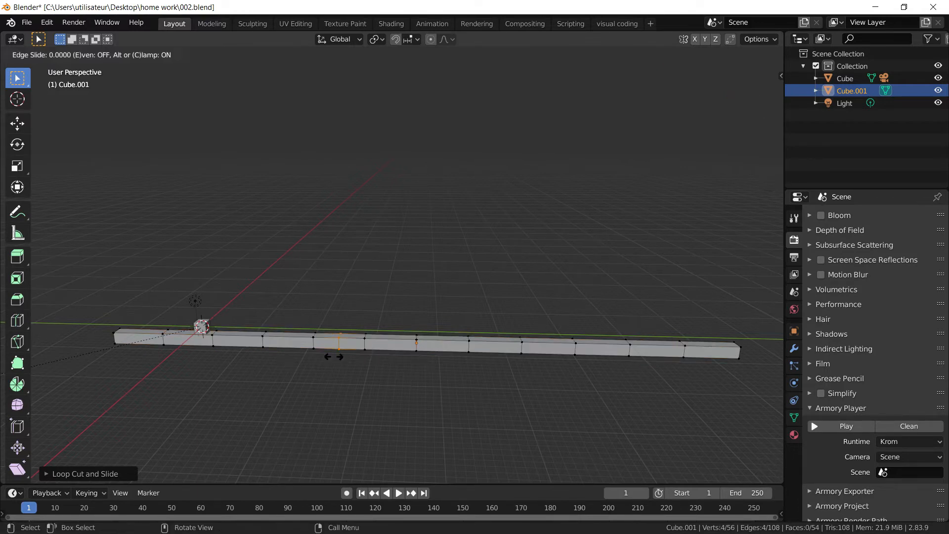
Place an extra loop cut across the bar to finish dividing its length evenly
left_click_drag(339, 356, 320, 356)
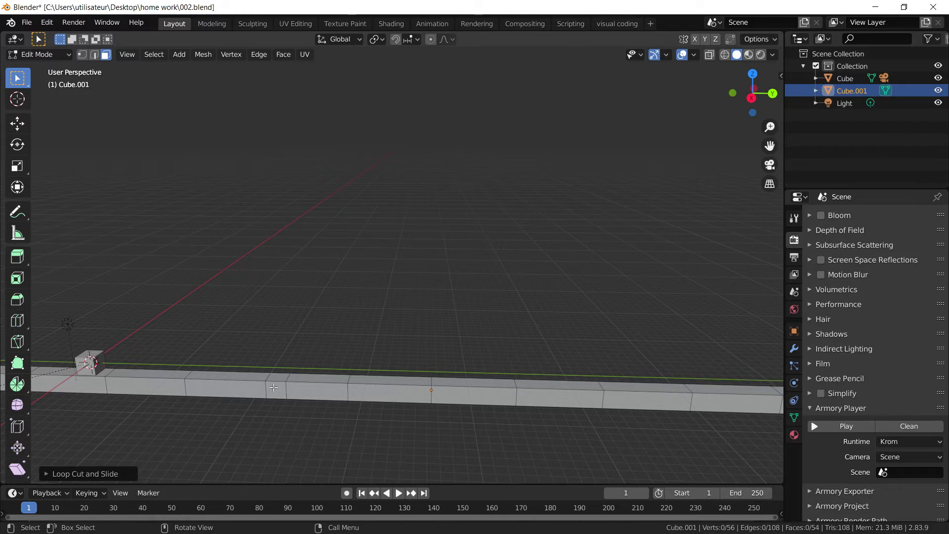
mouse_move(285, 352)
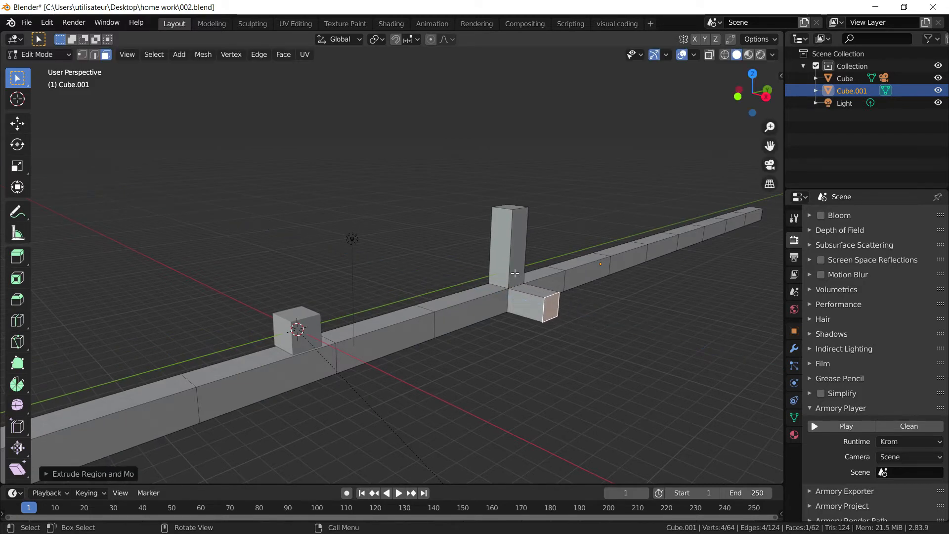
mouse_move(524, 206)
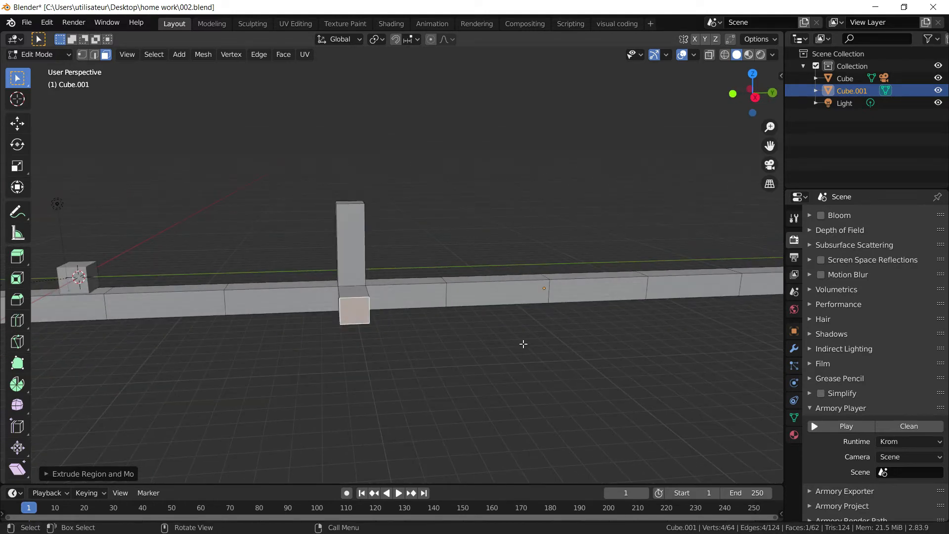
Return to Object Mode after extruding the post and side stub
key("Tab")
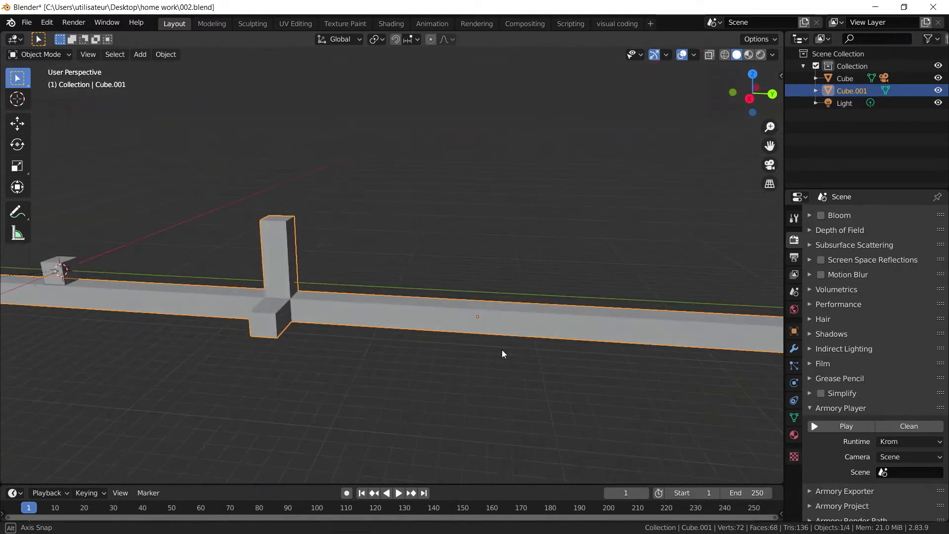
Extrude a second pillar and side stub farther along Cube.001, then return to Object Mode
key("Tab")
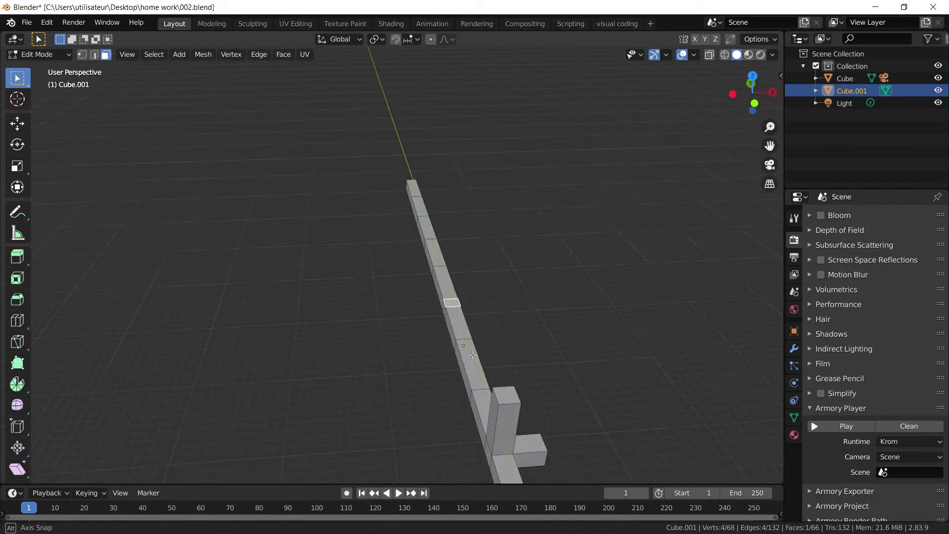
left_click_drag(473, 354, 500, 293)
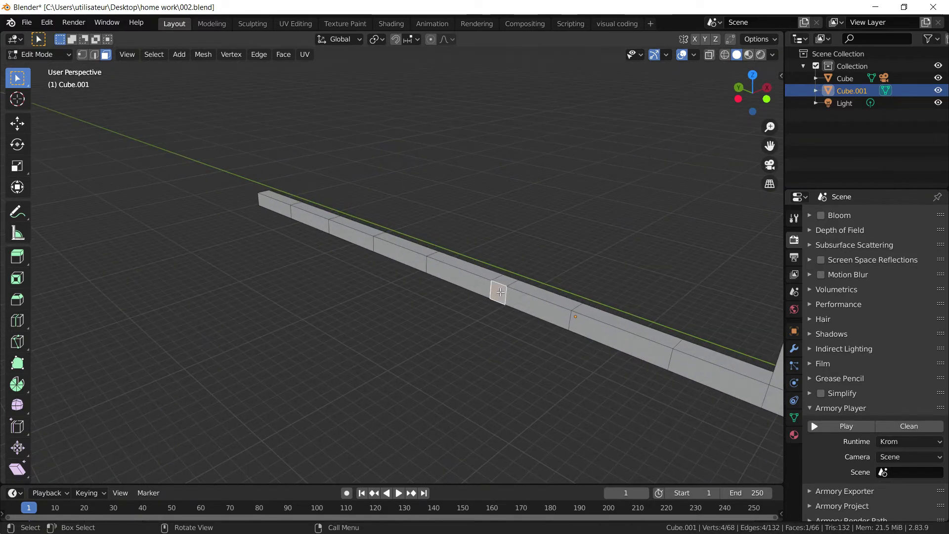
left_click_drag(500, 292, 457, 315)
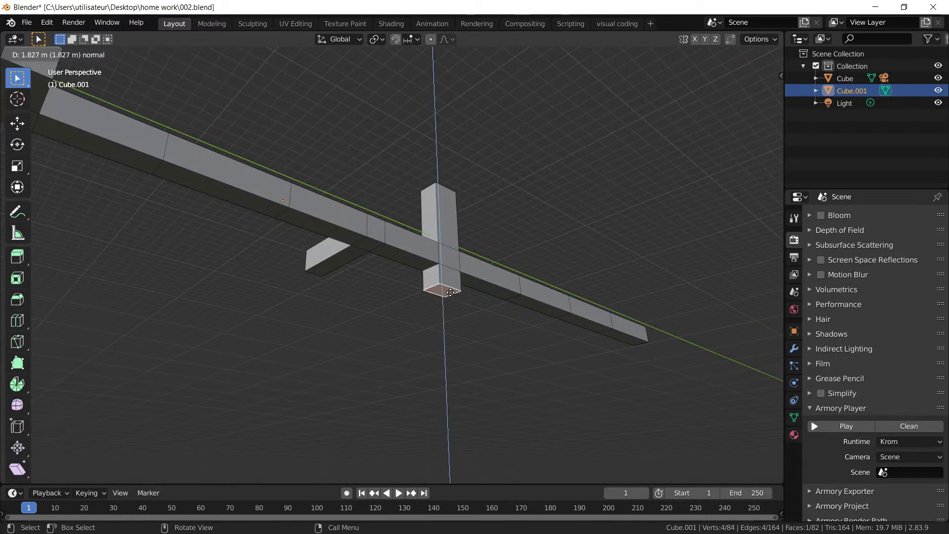
key("Tab")
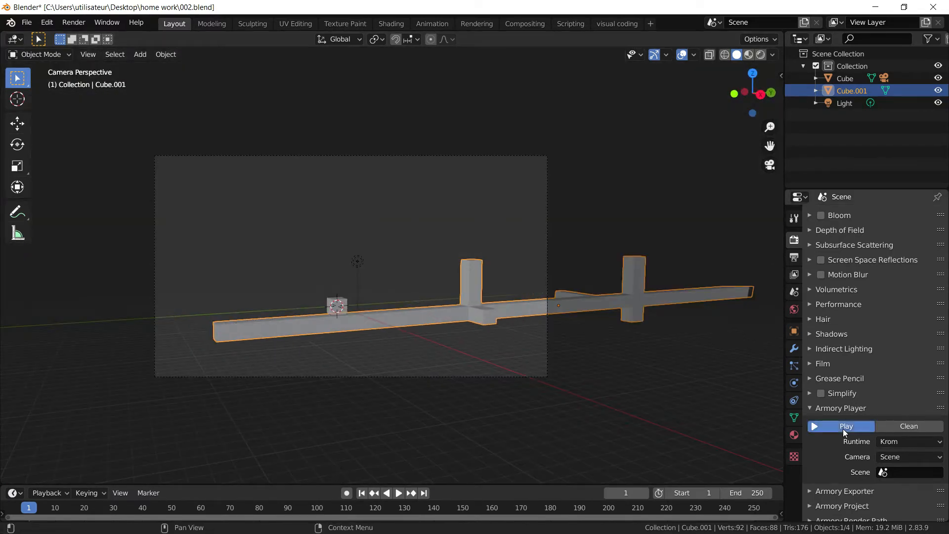
Set the cube's Translate Object node Vector Y to 0.050 and launch the game in Armory Player
left_click(845, 426)
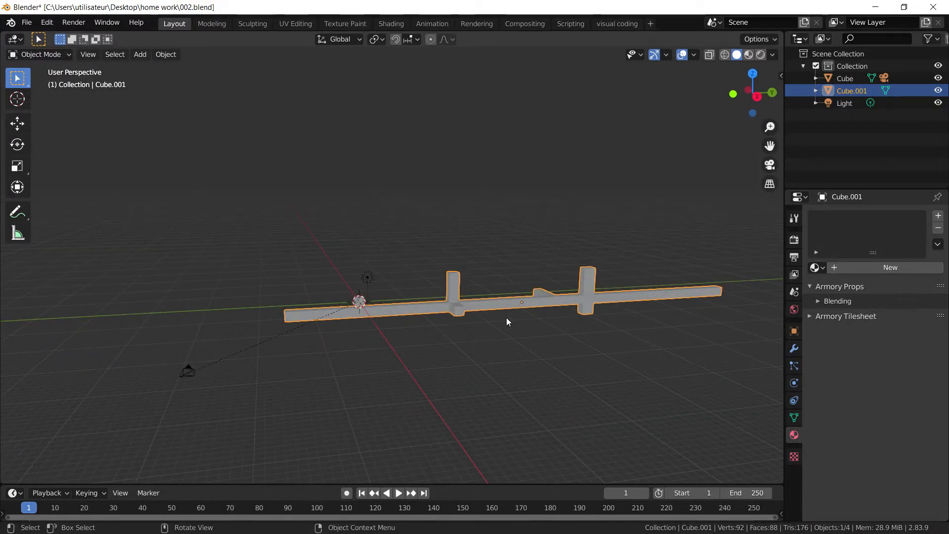
mouse_move(414, 301)
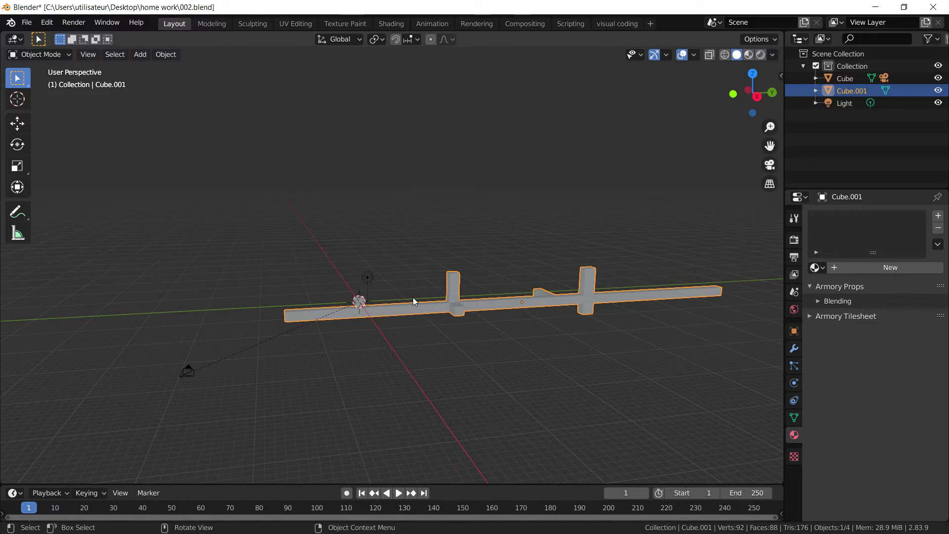
mouse_move(360, 308)
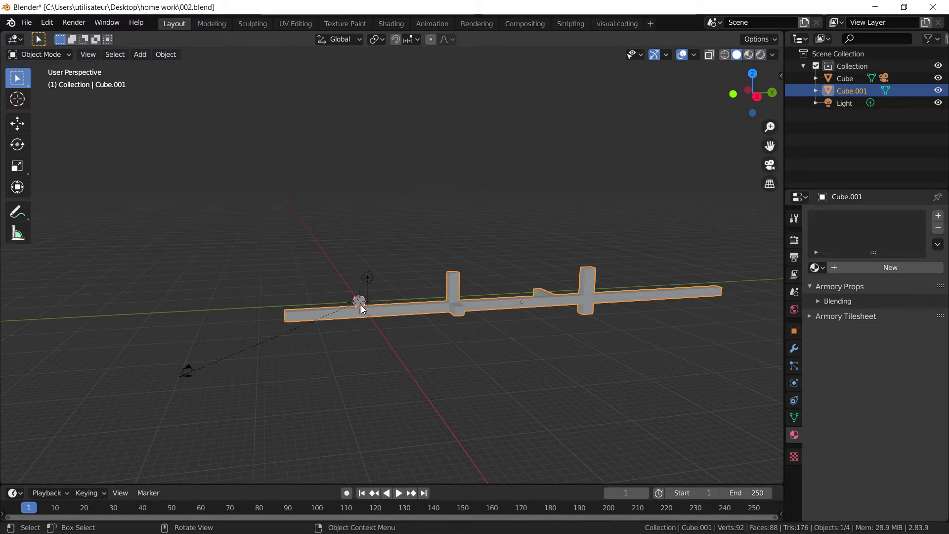
left_click(616, 24)
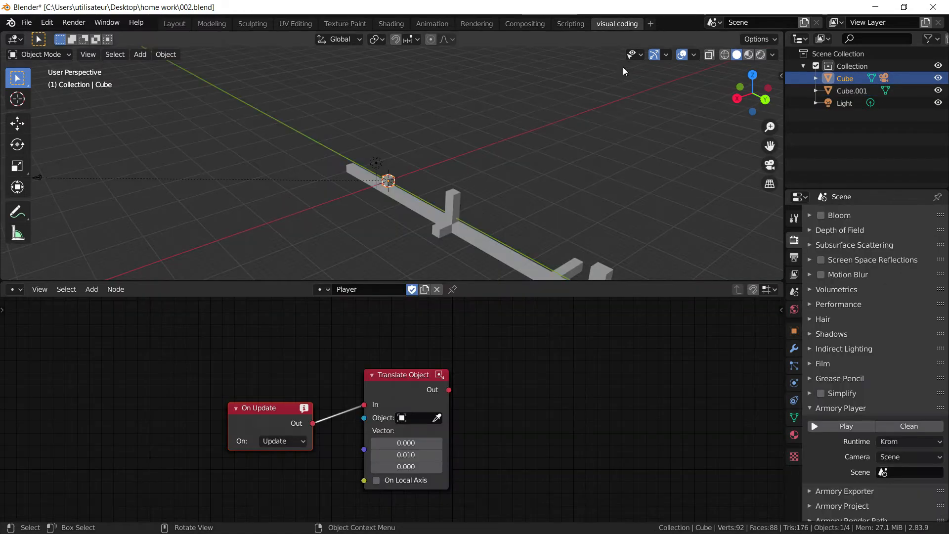
double_click(406, 455)
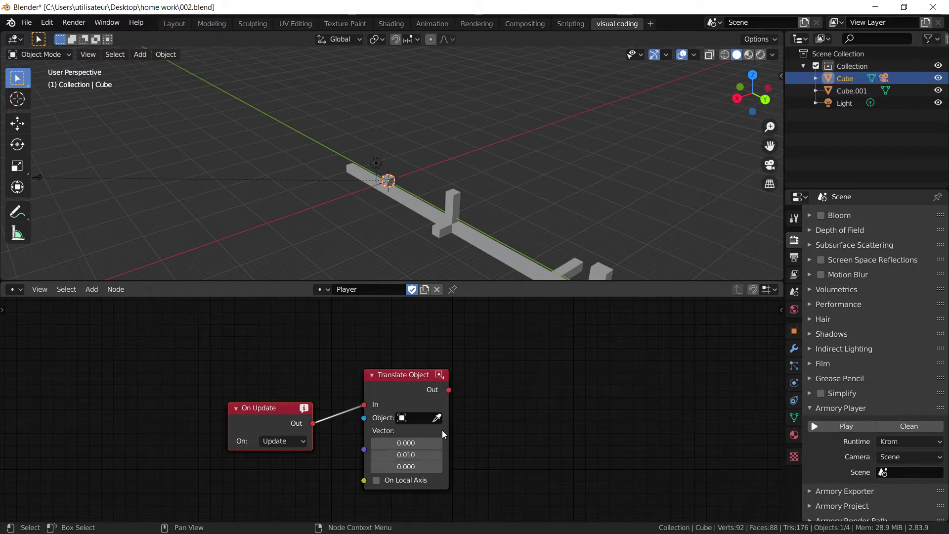
mouse_move(730, 377)
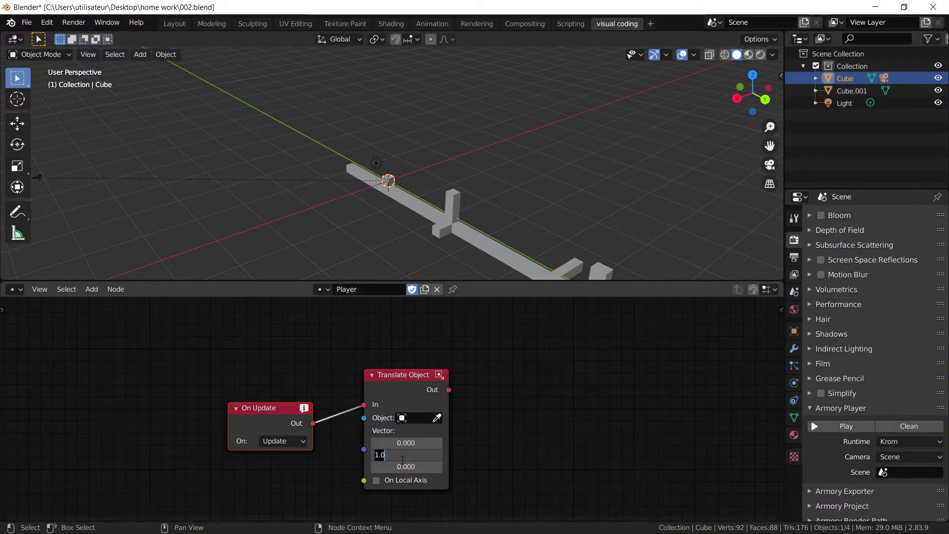
type("0.")
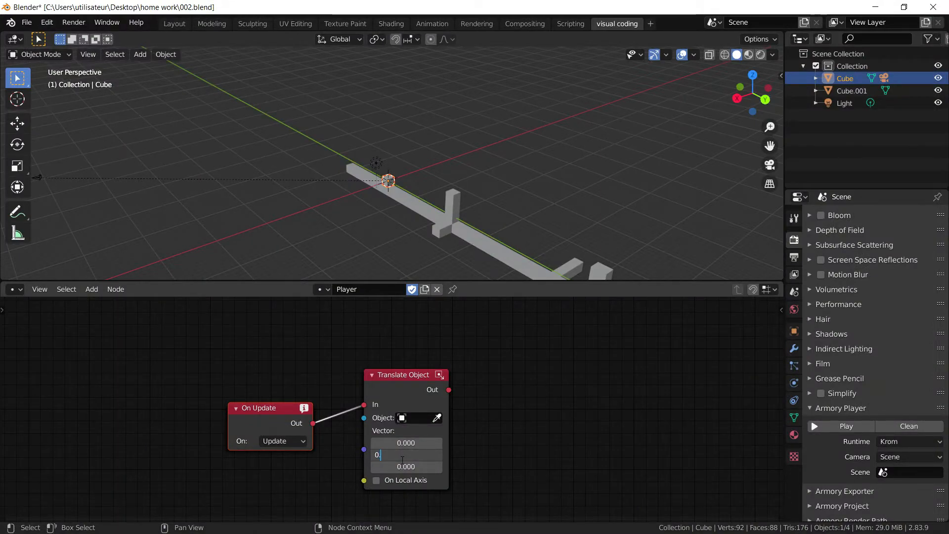
type("0.050")
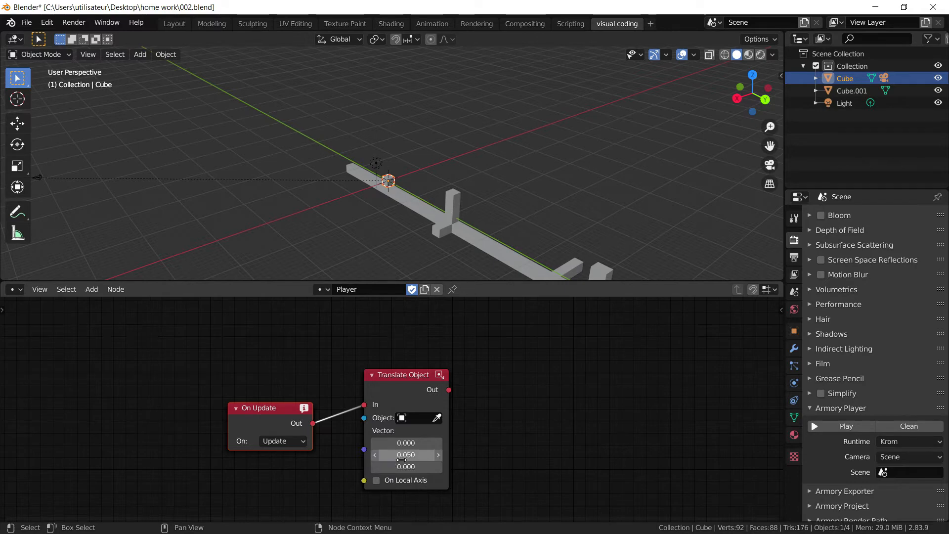
left_click(845, 425)
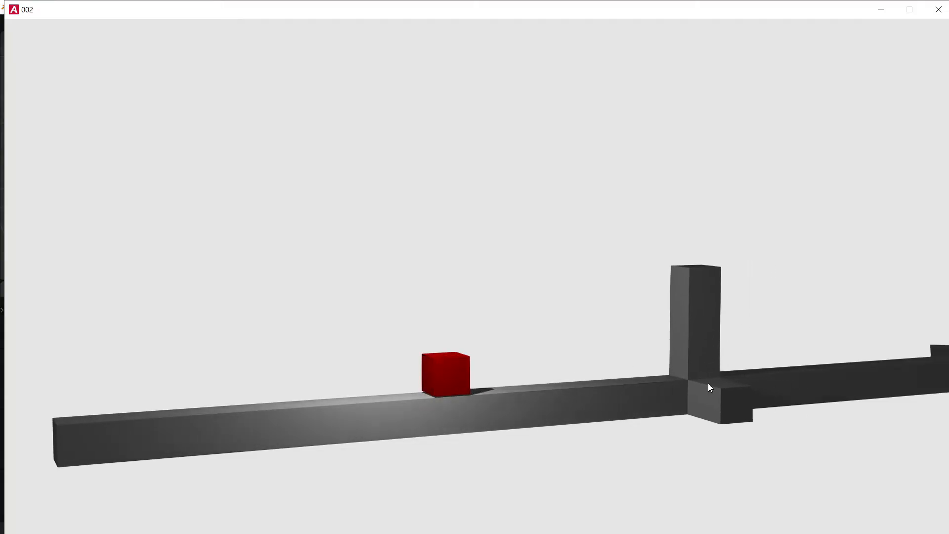
Watch the red cube run in the Armory Player window, then close it
left_click_drag(710, 387, 704, 391)
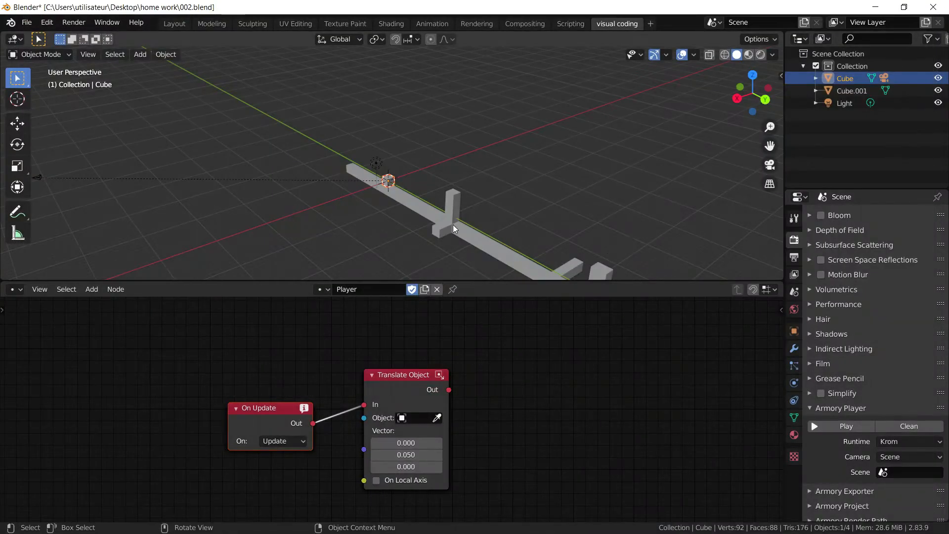
Give Cube.001 a Passive rigid body with a Mesh collision shape
left_click(851, 91)
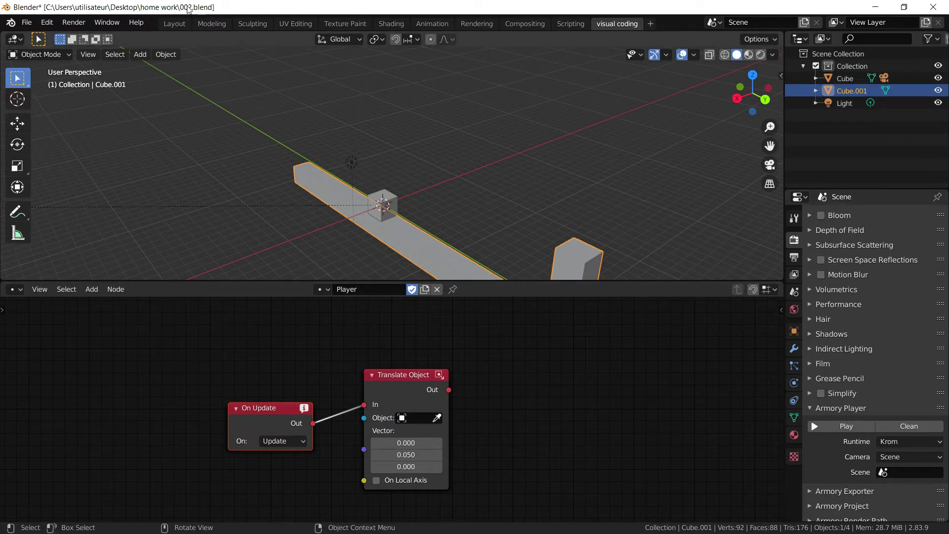
left_click(174, 23)
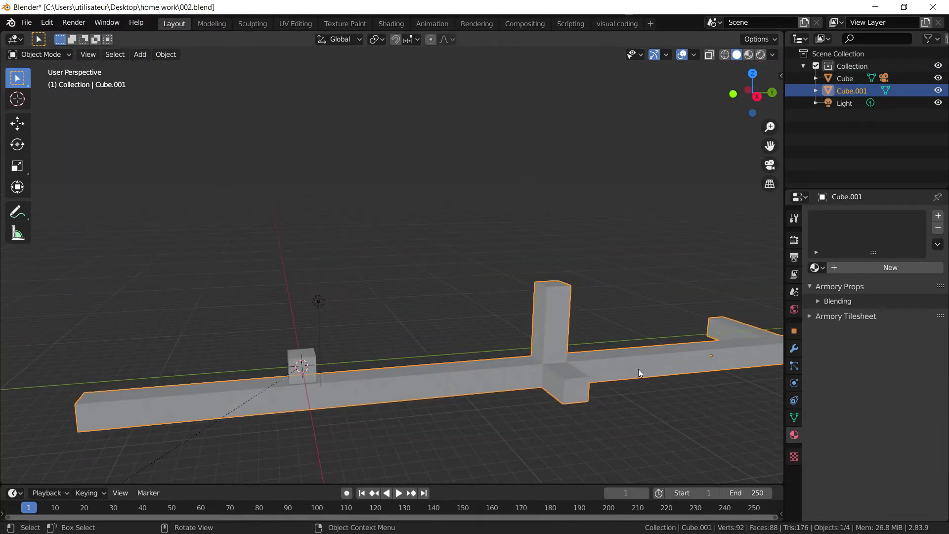
left_click(794, 383)
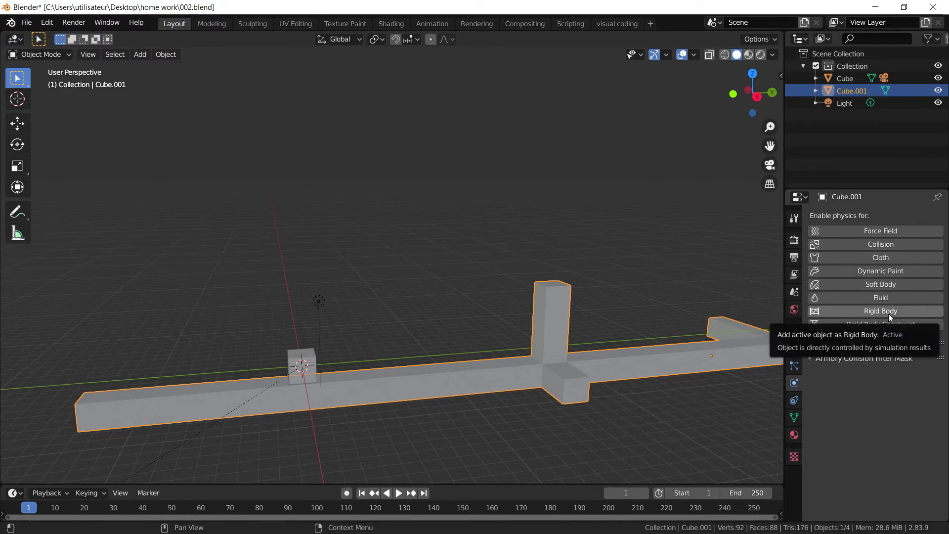
left_click(880, 311)
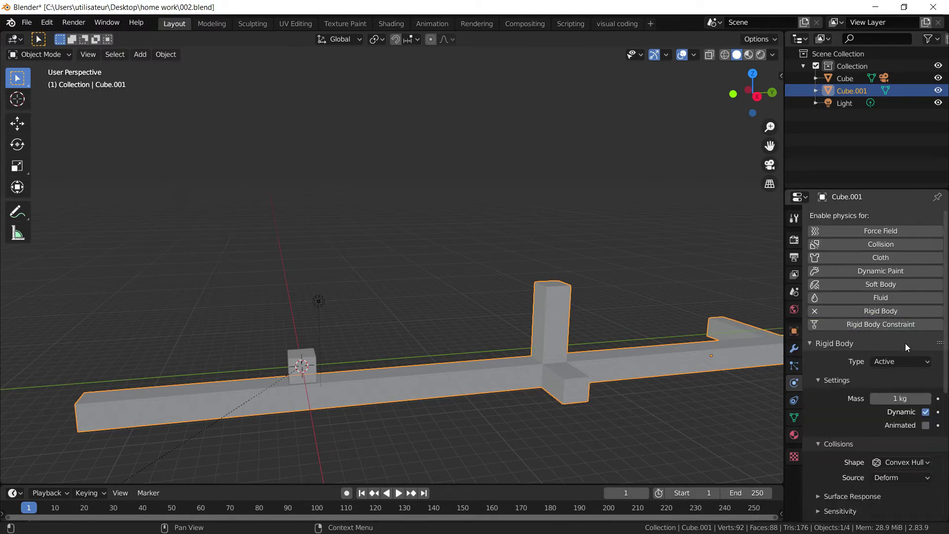
left_click(899, 362)
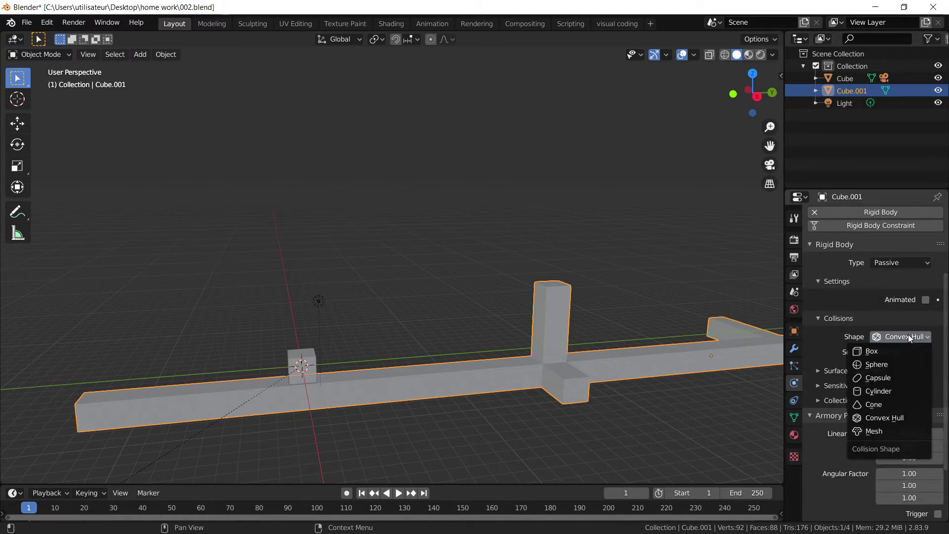
mouse_move(873, 431)
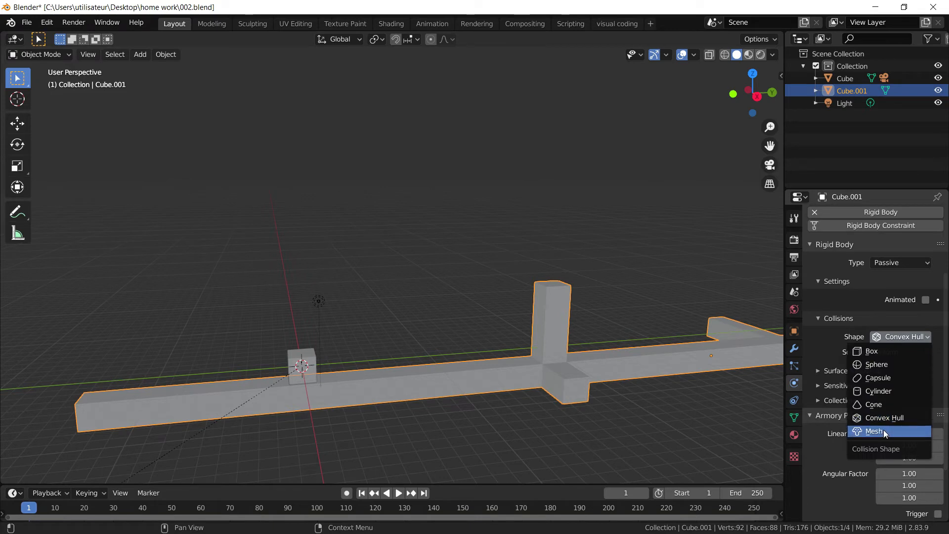
left_click(874, 431)
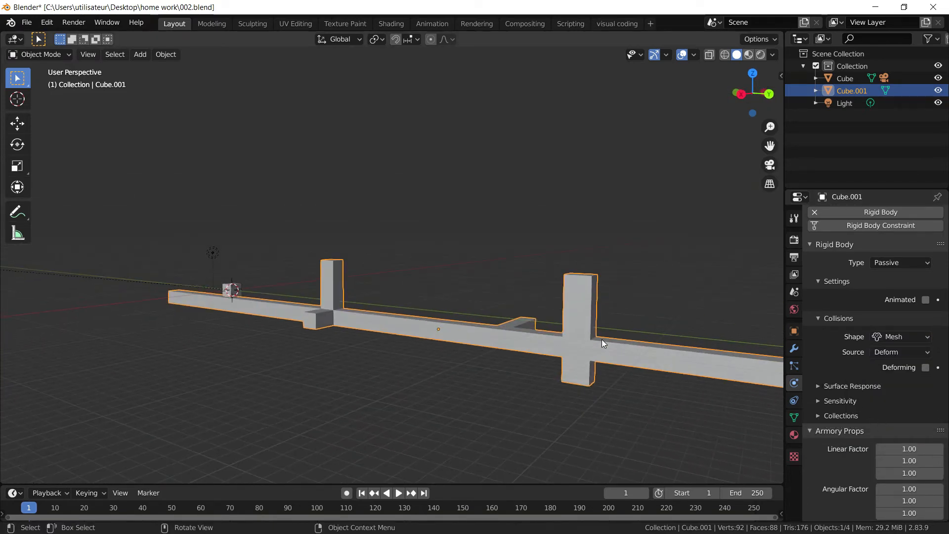
Give the platform Cube.001 a passive rigid body with Mesh collision shape after trying other shapes
key("Tab")
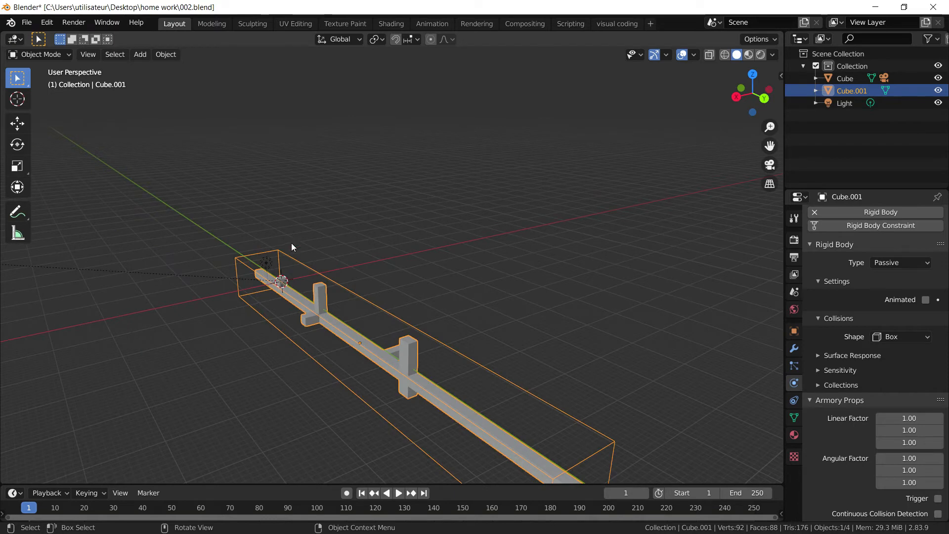
mouse_move(639, 462)
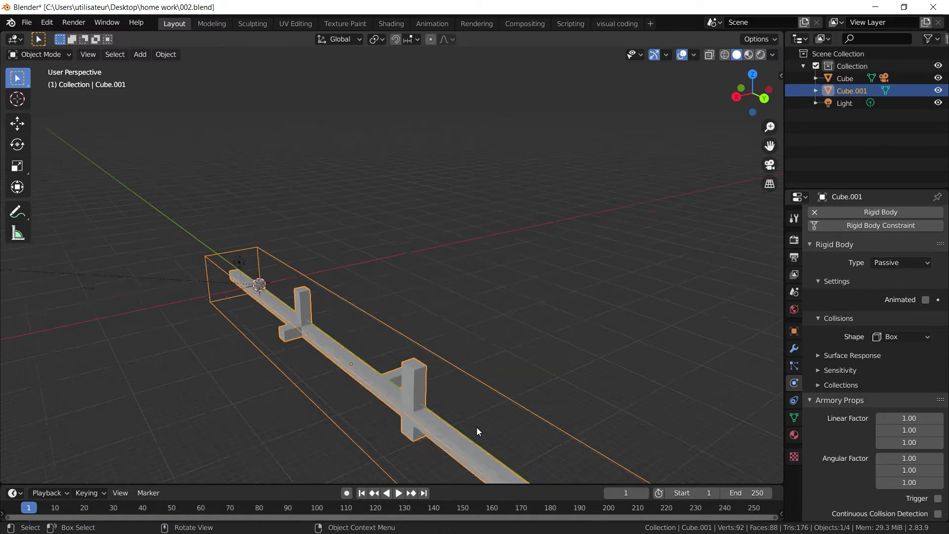
left_click(900, 336)
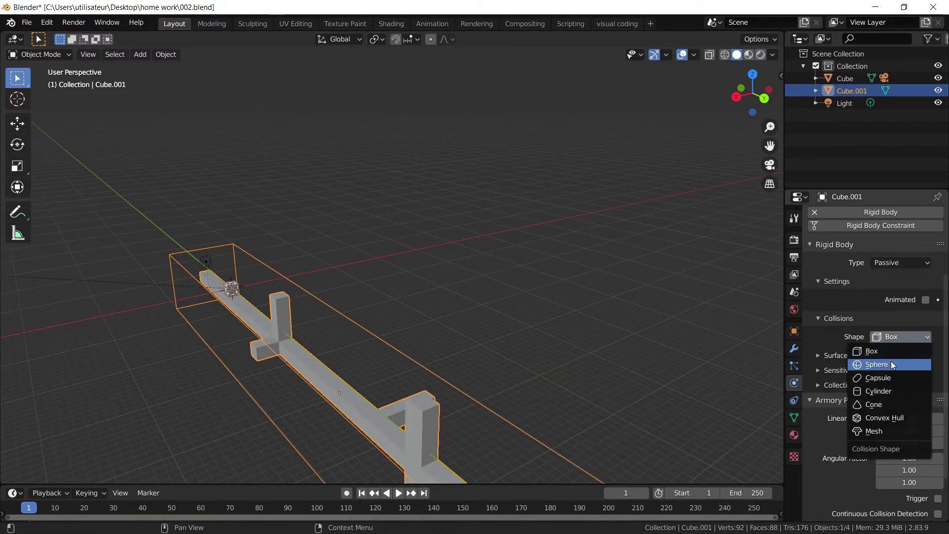
left_click(878, 391)
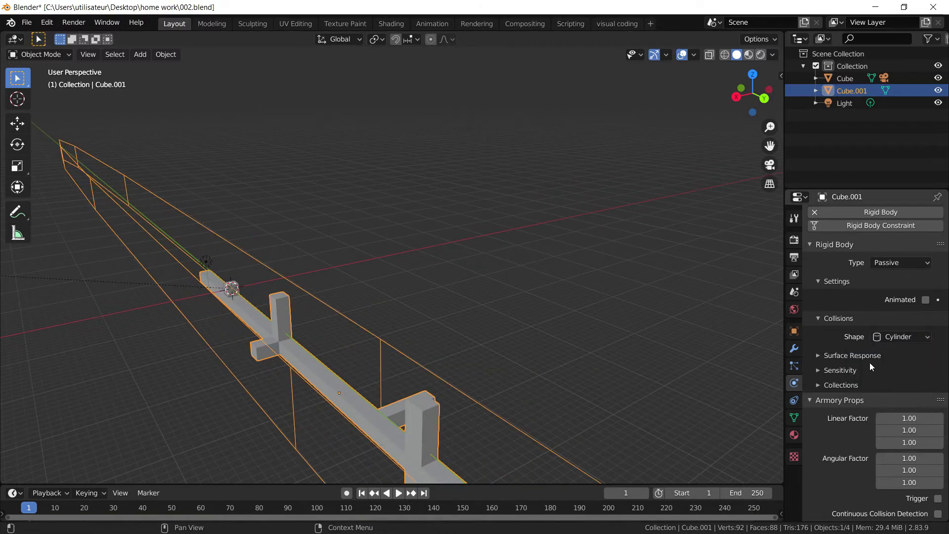
left_click(901, 337)
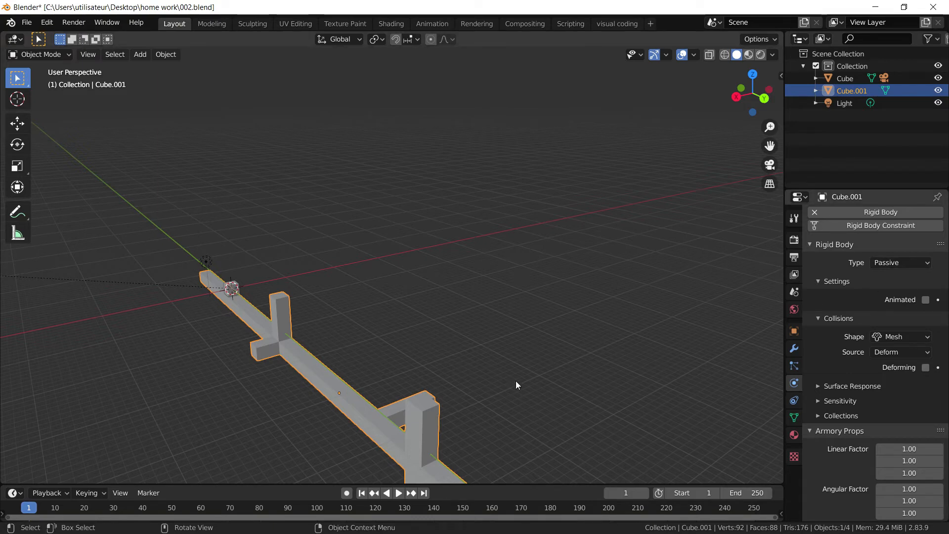
Give the small Cube an active 1 kg rigid body with box collision, checking its surface response settings
left_click(845, 78)
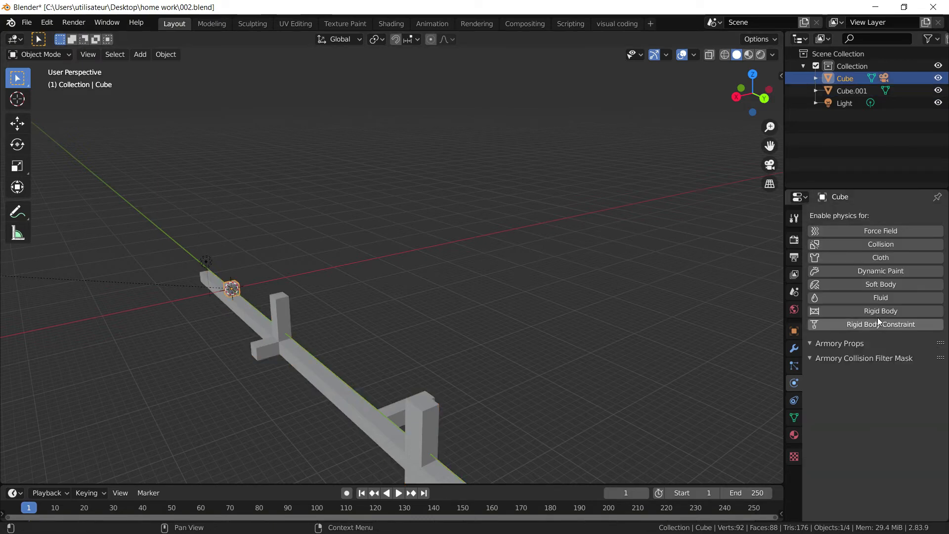
left_click(880, 311)
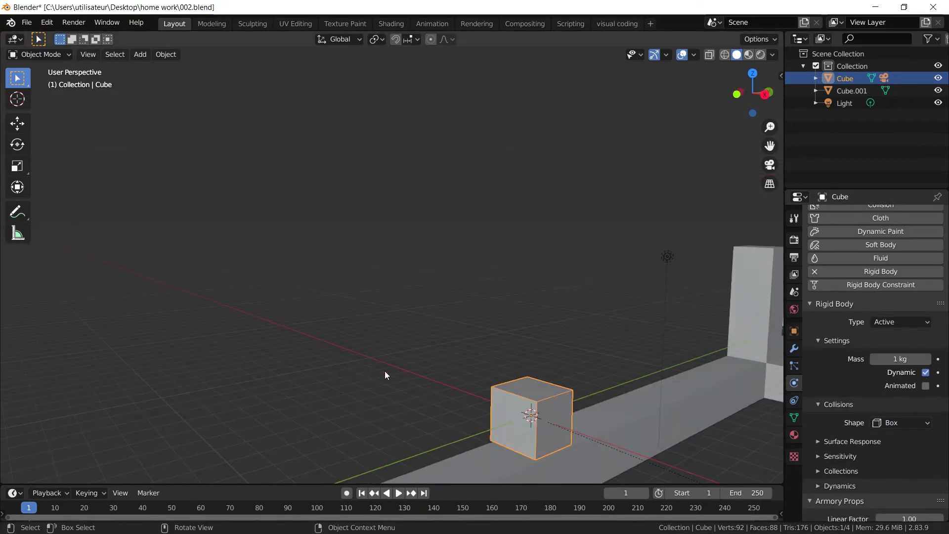
scroll("down", 3)
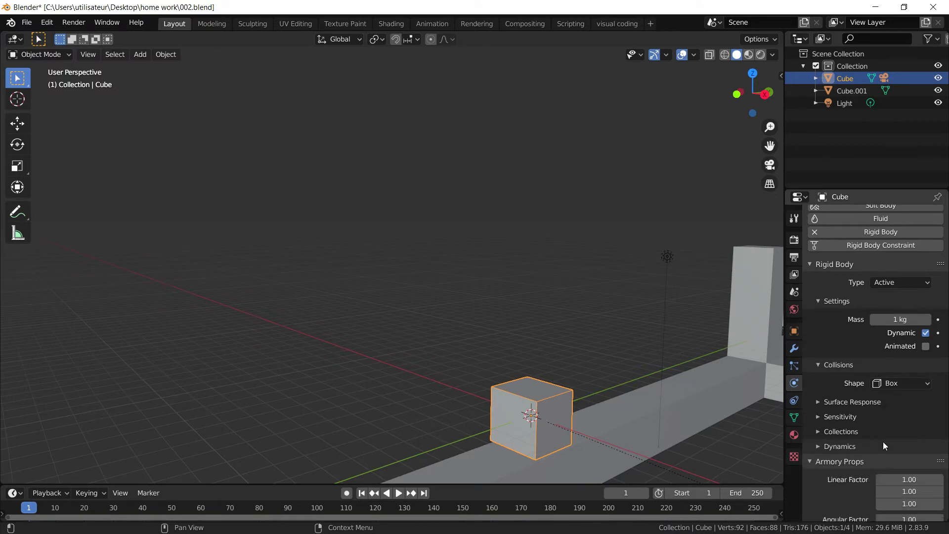
scroll("down", 3)
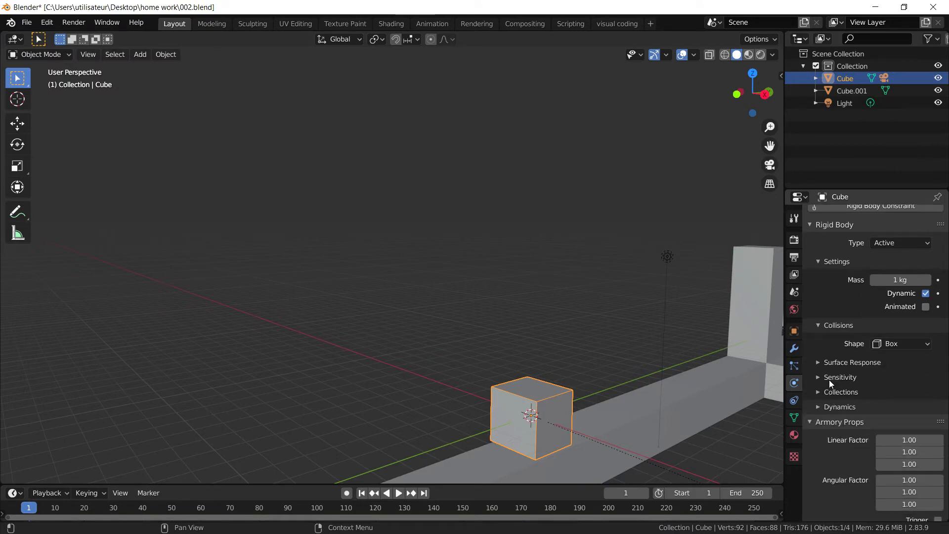
left_click(818, 377)
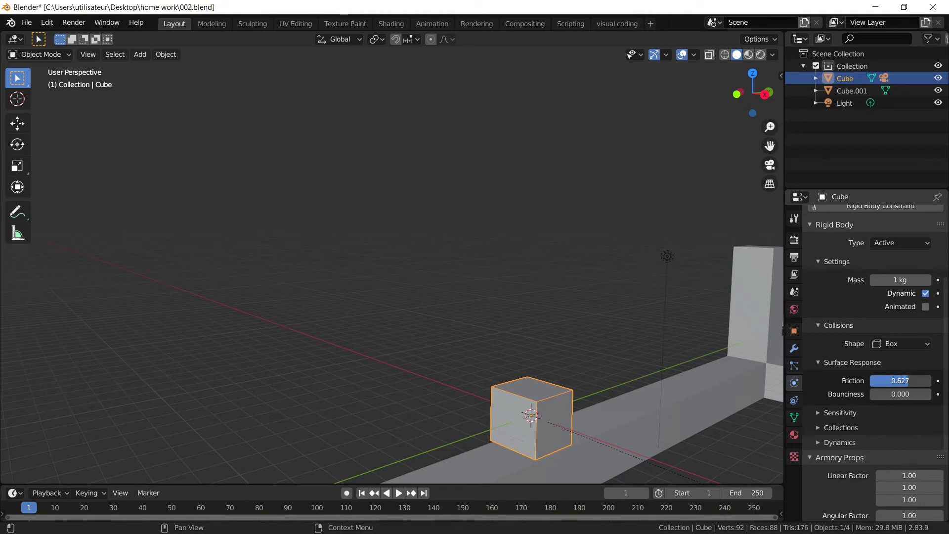
left_click(818, 362)
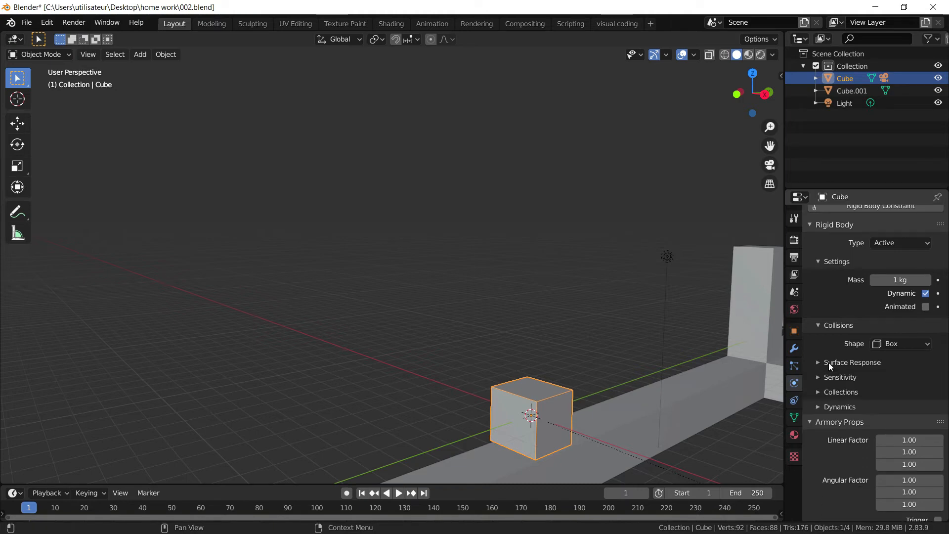
left_click(839, 407)
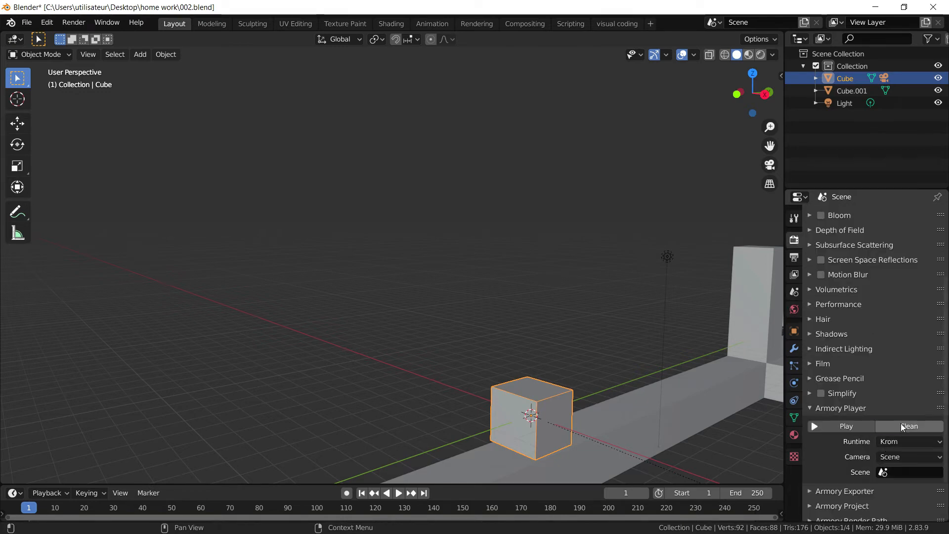
Launch the level in Armory Player to test the new rigid-body physics
left_click(846, 426)
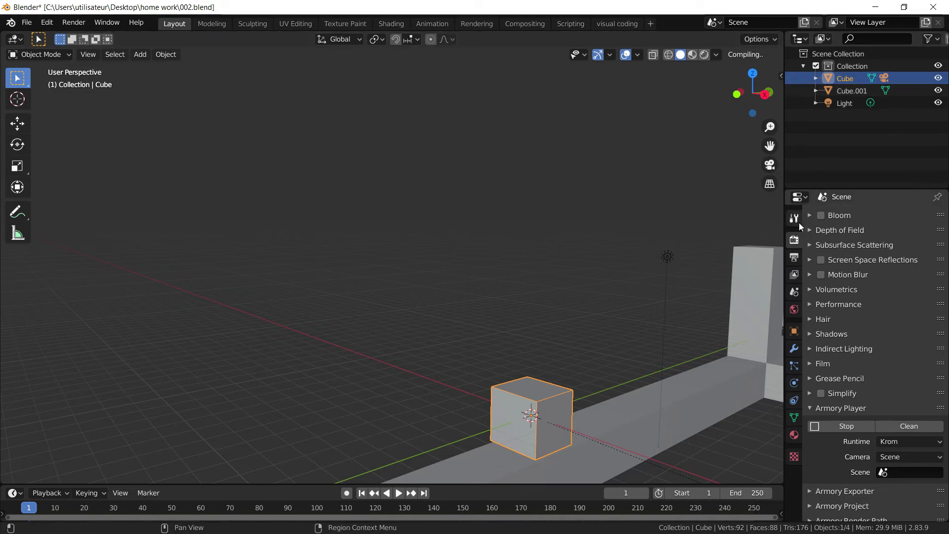
mouse_move(794, 217)
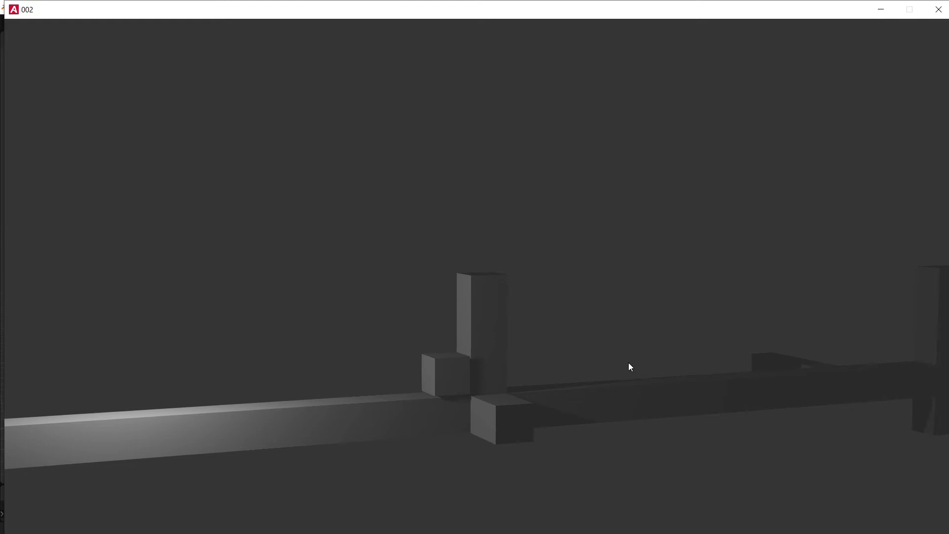
mouse_move(935, 23)
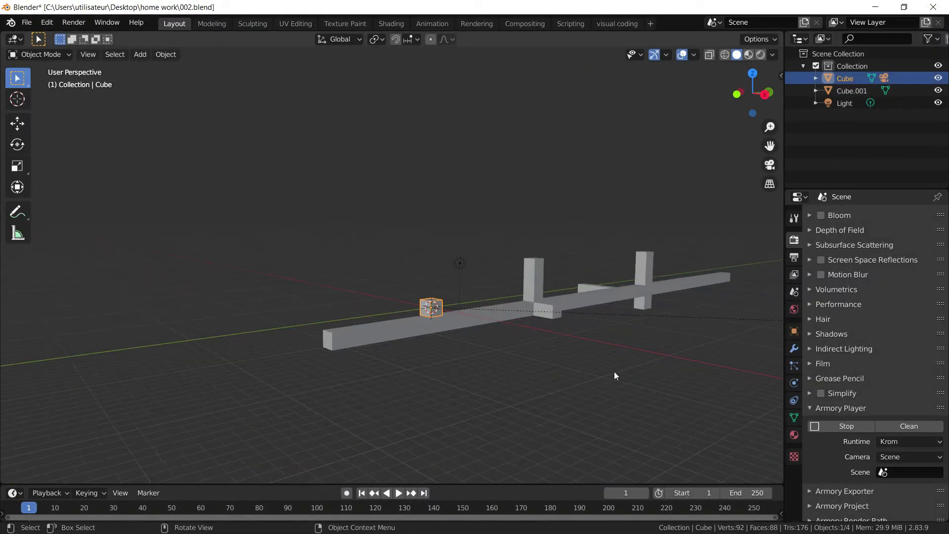
Clear the camera's parent keeping its transformation, select it and go to the visual coding workspace
left_click_drag(614, 376, 451, 325)
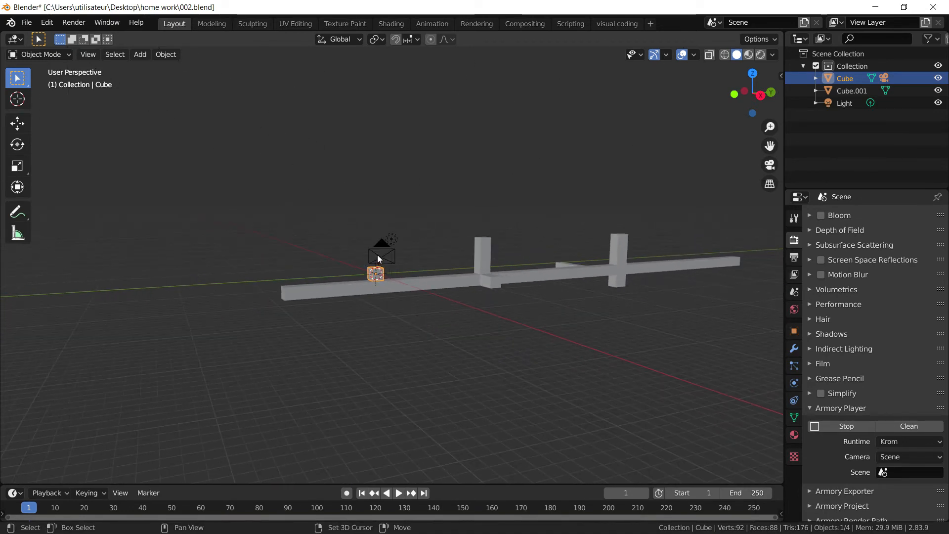
right_click(376, 257)
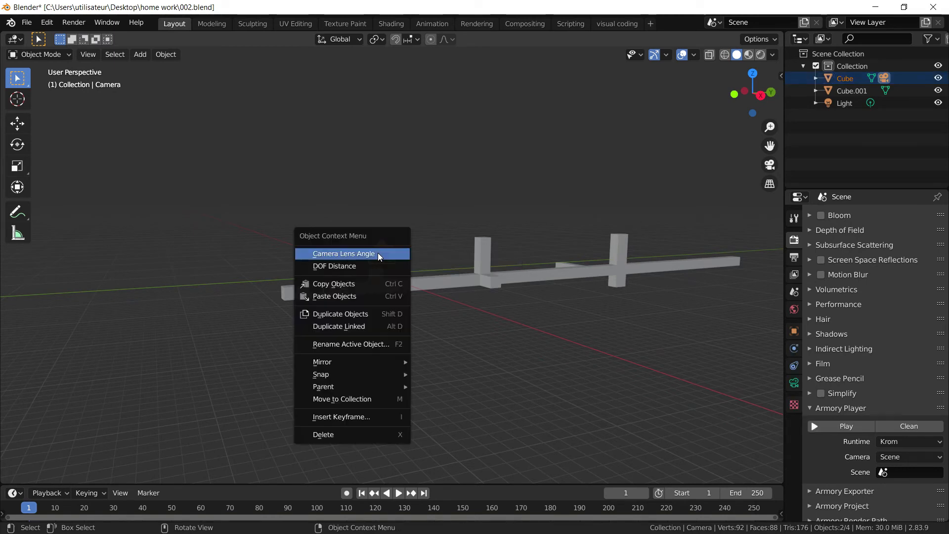
mouse_move(324, 387)
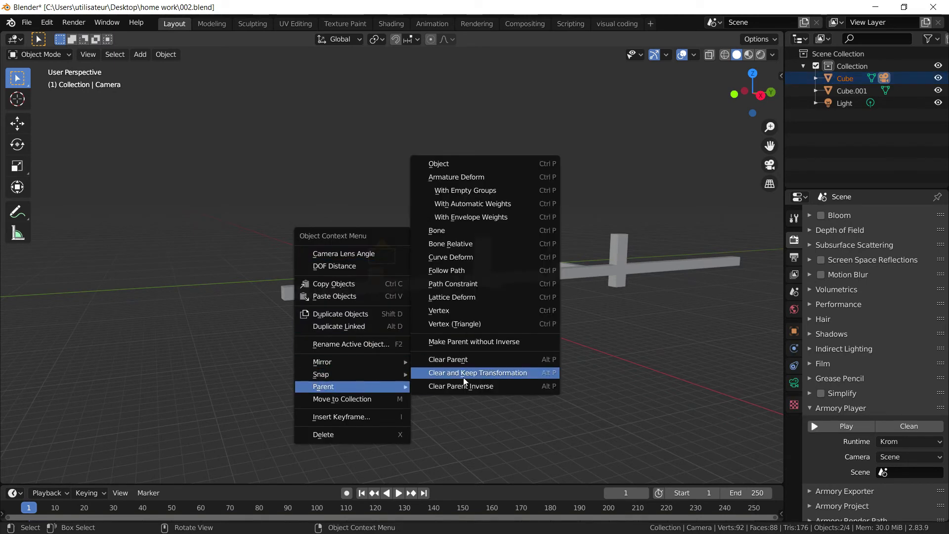
left_click(477, 373)
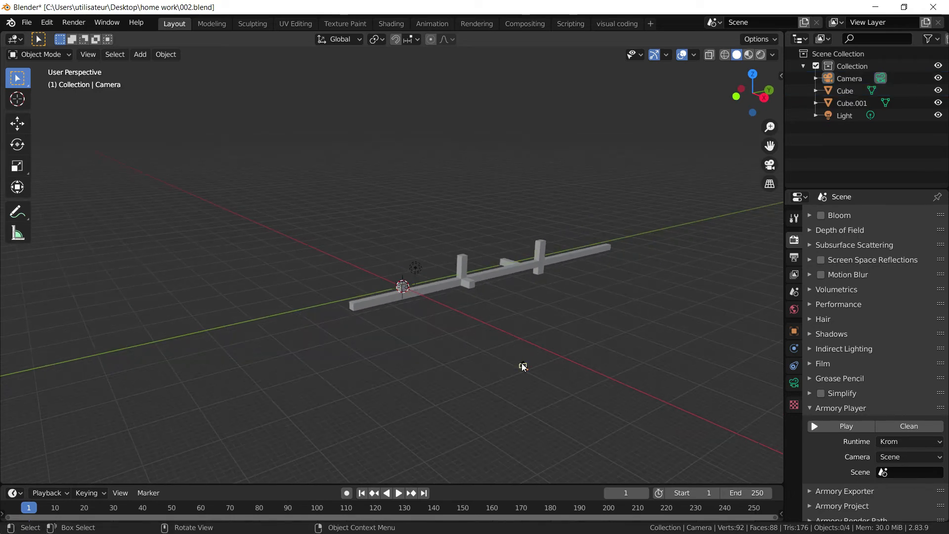
left_click(523, 366)
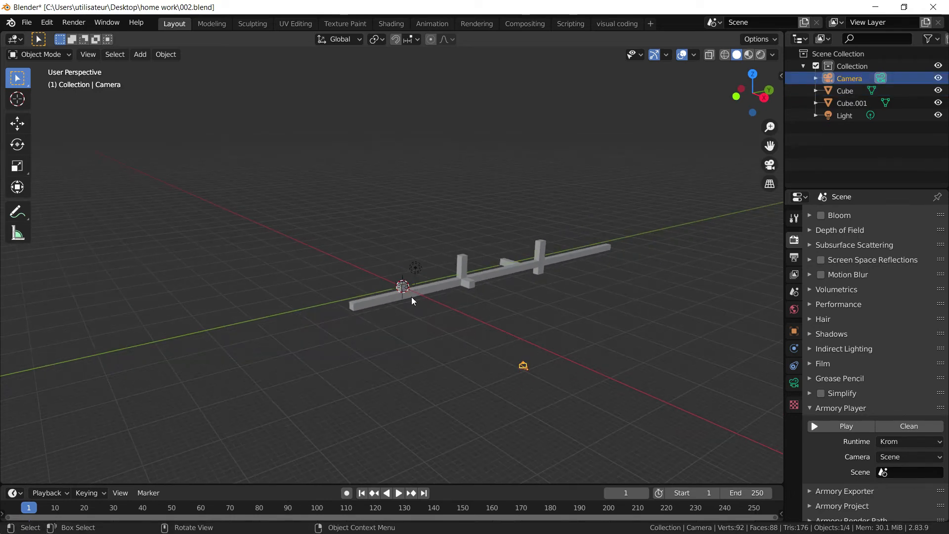
left_click(616, 22)
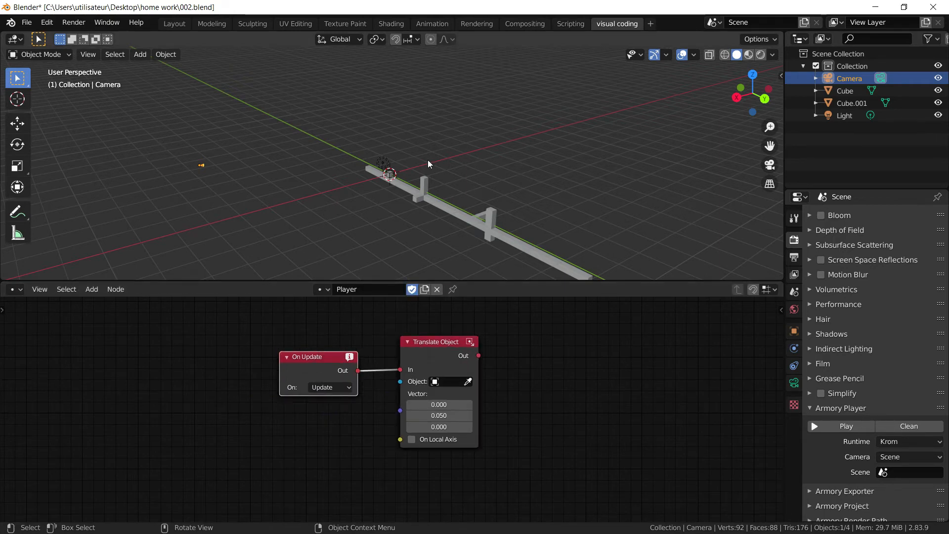
Add a second On Update–Translate Object chain moving the Camera by Y 0.050
left_click(846, 91)
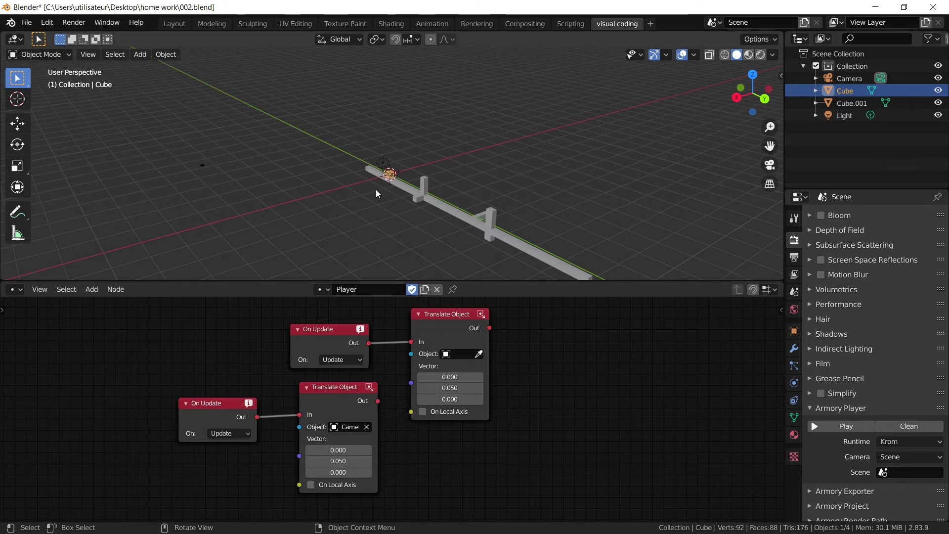
left_click(846, 425)
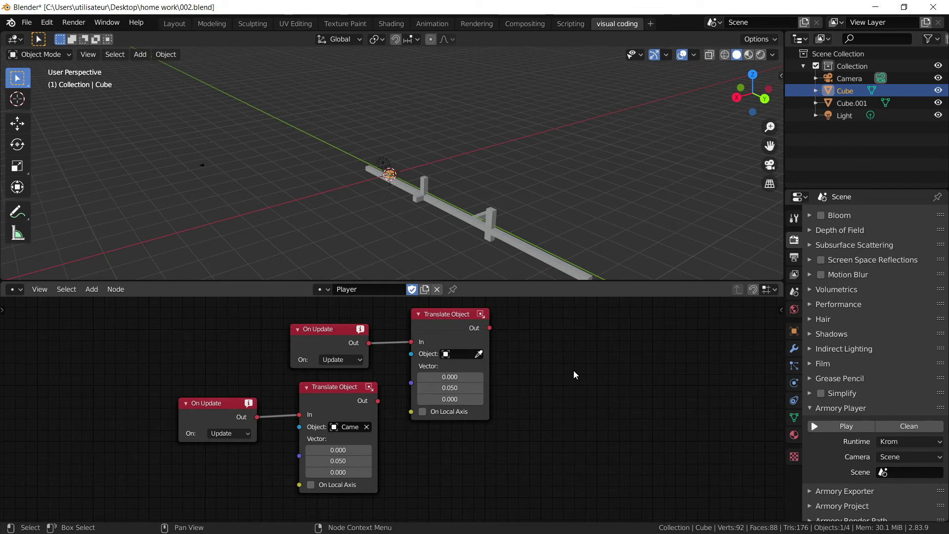
Save the project as 002.blend and bring the cube and platform into close view
key("ctrl+s")
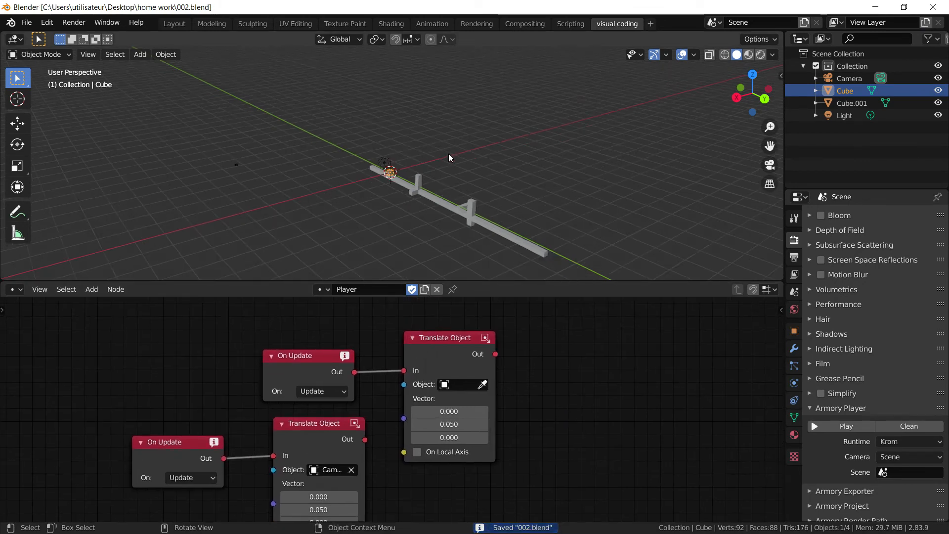
left_click_drag(450, 157, 535, 192)
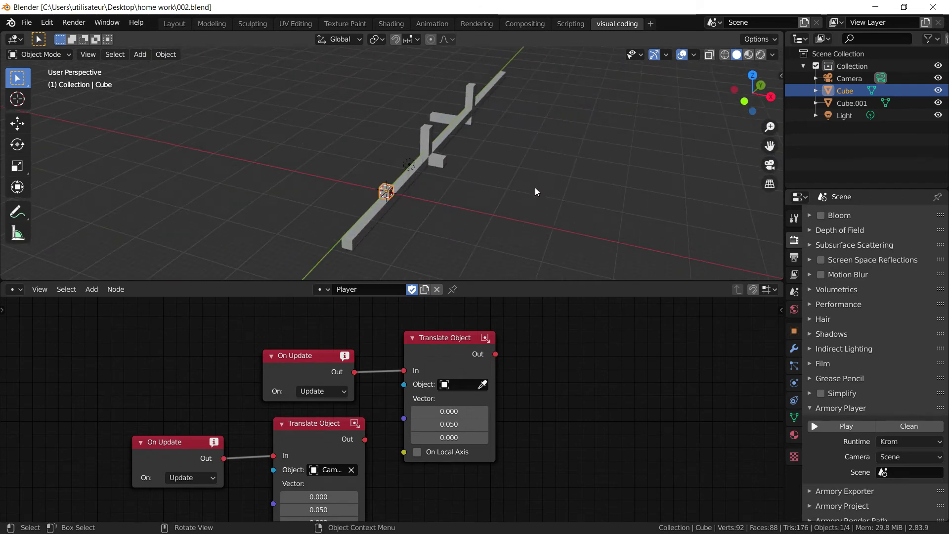
left_click_drag(535, 191, 480, 180)
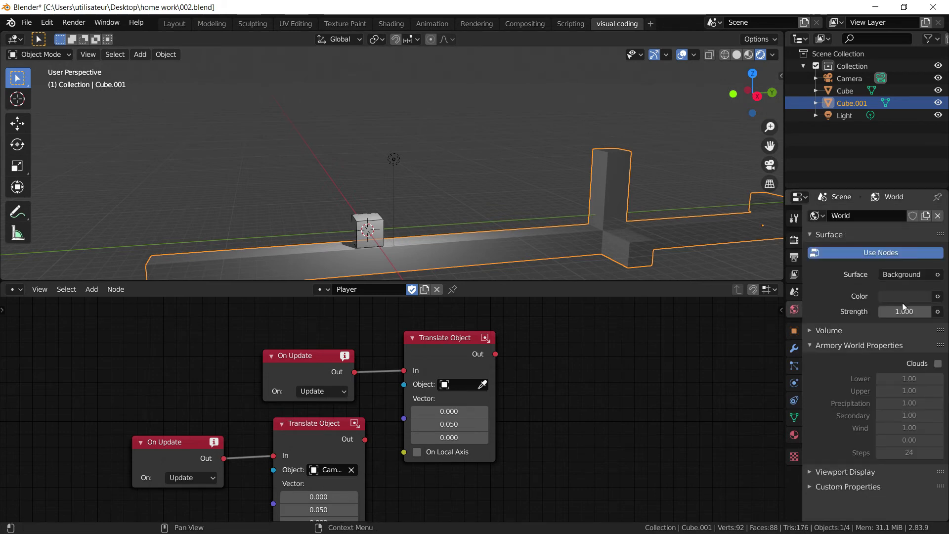
Set the platform's material base colour to orange and start recolouring the small cube blue
left_click(905, 295)
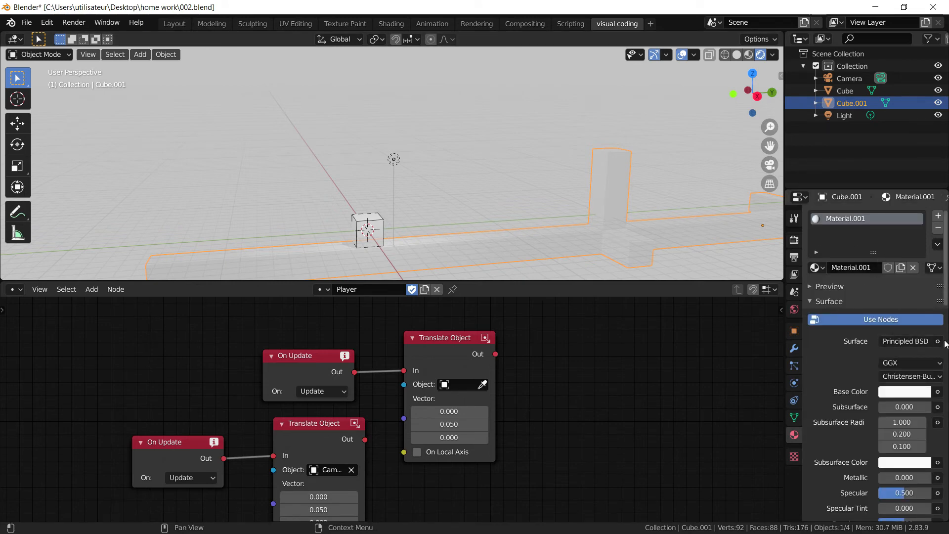
left_click(905, 391)
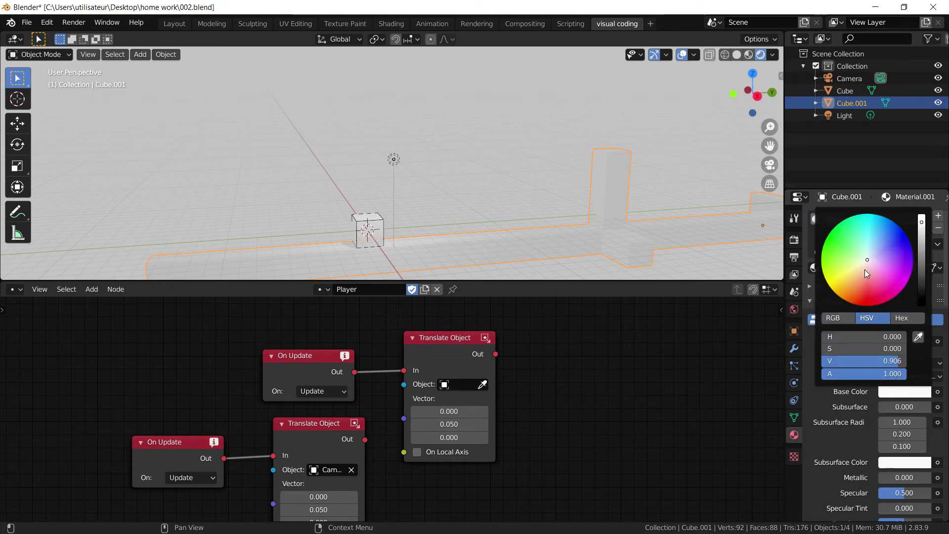
left_click(858, 285)
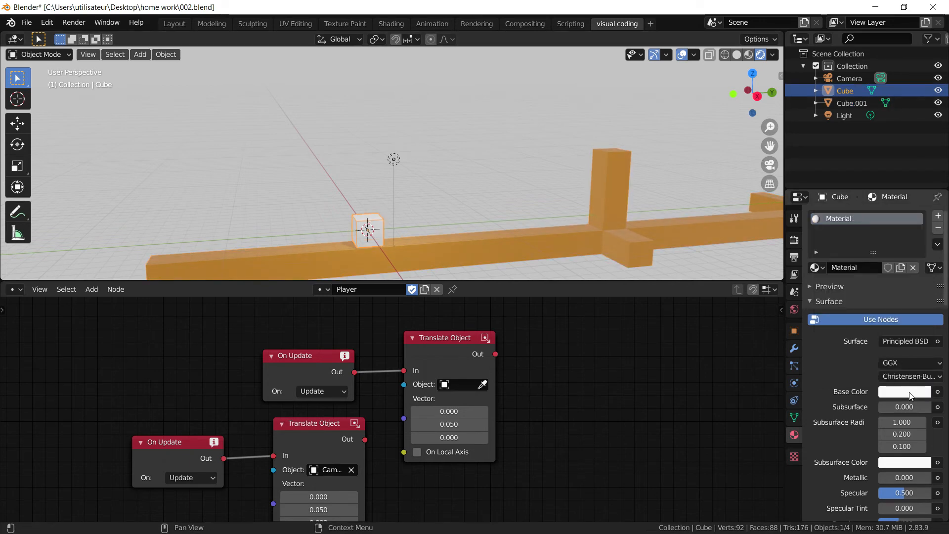
left_click(905, 392)
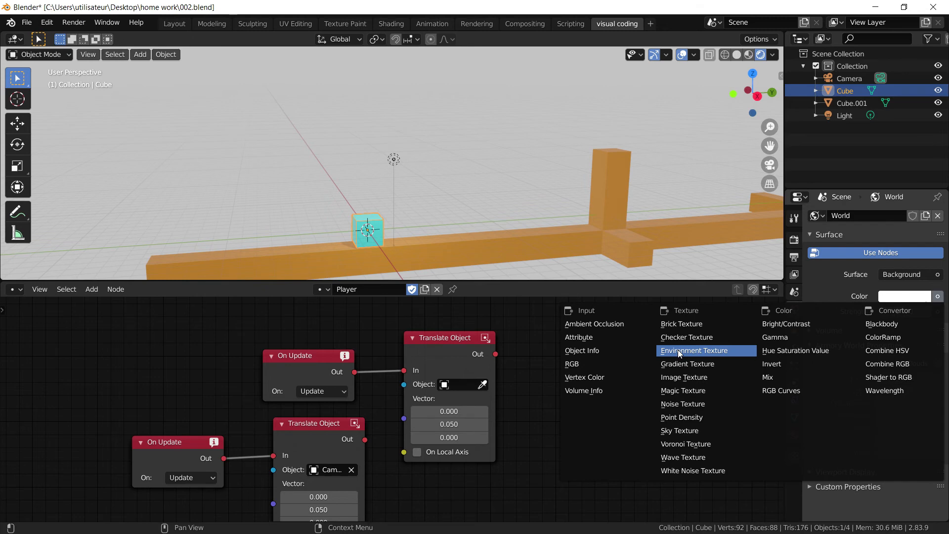
Load icon.png as the world's Environment Texture, turning the backdrop pink
left_click(694, 350)
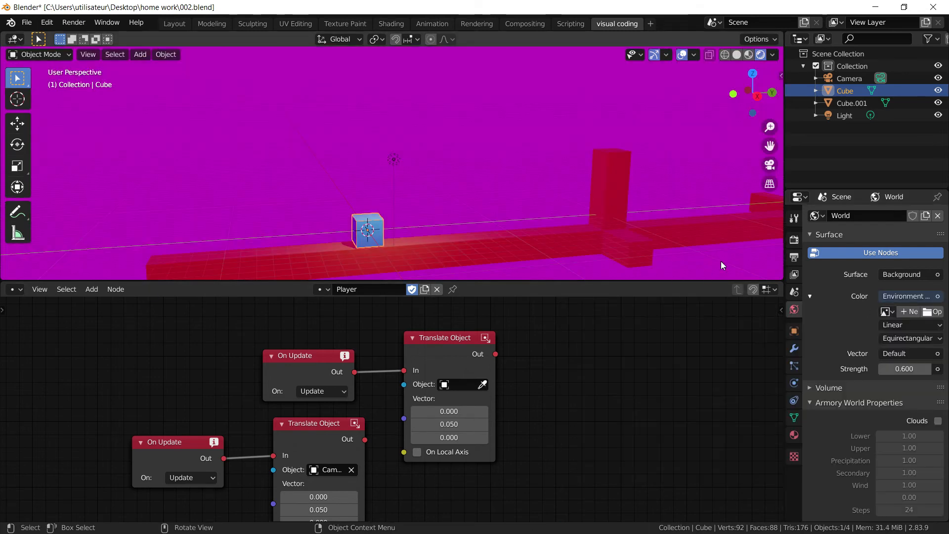
left_click(925, 311)
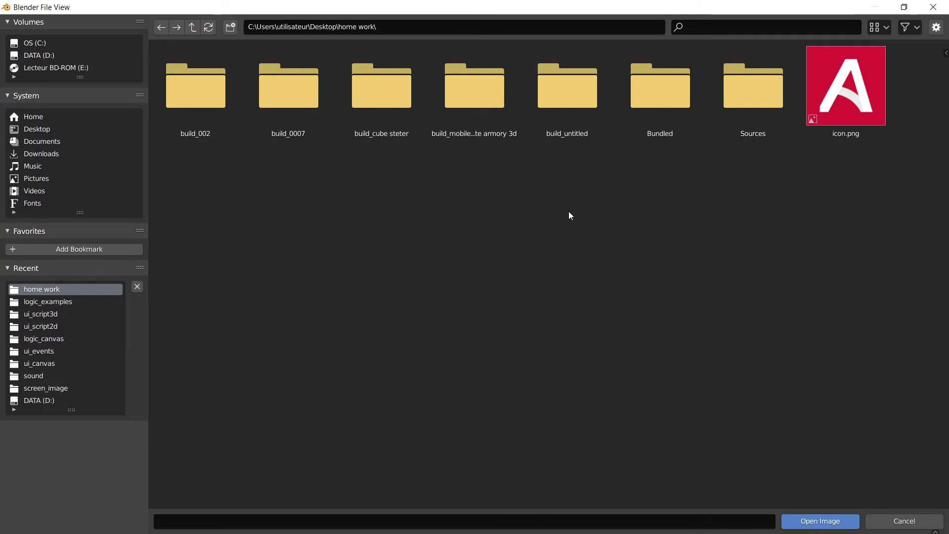
left_click(846, 85)
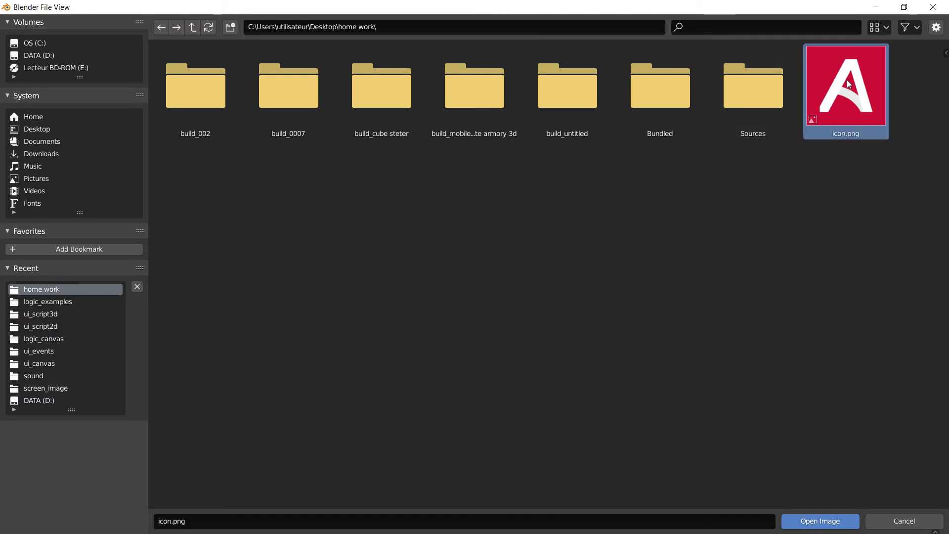
left_click(819, 521)
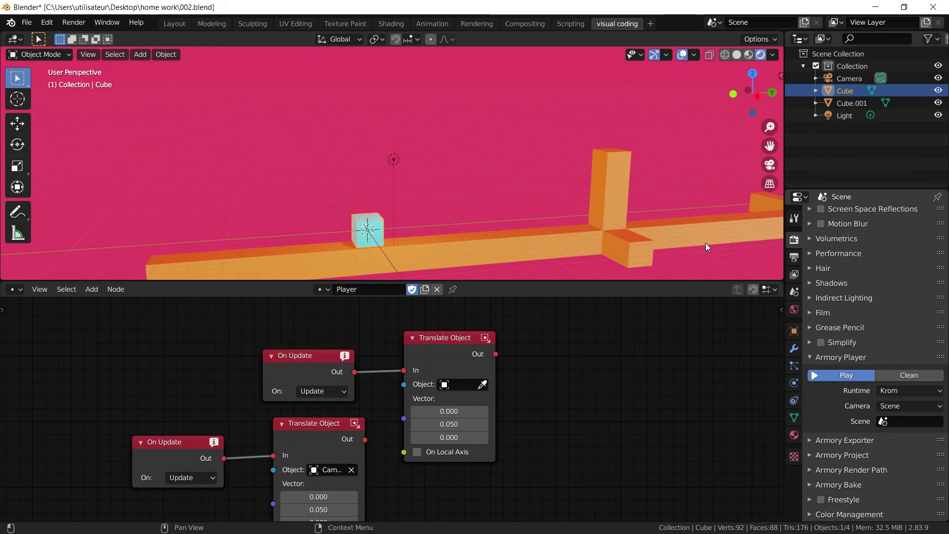
Test-run the game with the pink backdrop, then return to the cube's material settings
left_click(845, 376)
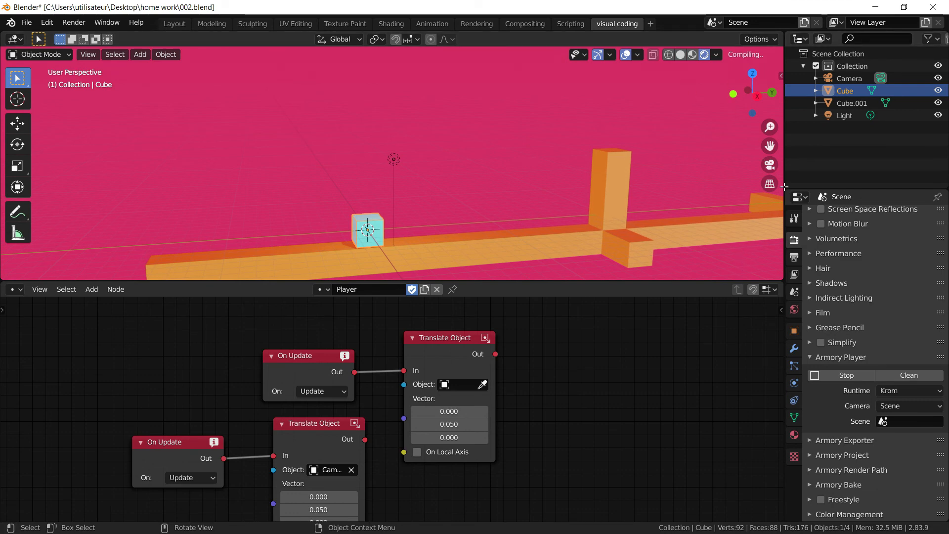
left_click(814, 375)
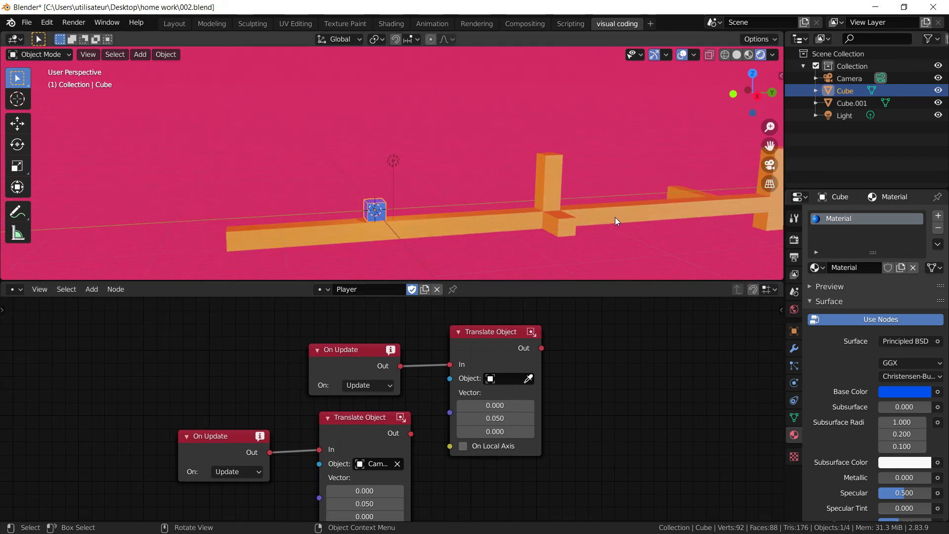
Look through the scene camera, save 002.blend, and select the orange platform's Material.001
left_click_drag(614, 220, 478, 225)
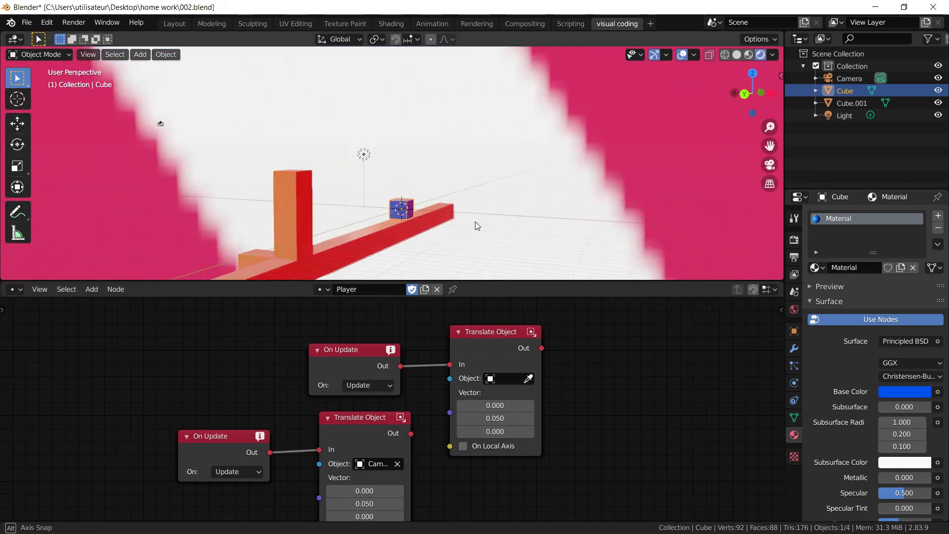
left_click_drag(459, 218, 445, 206)
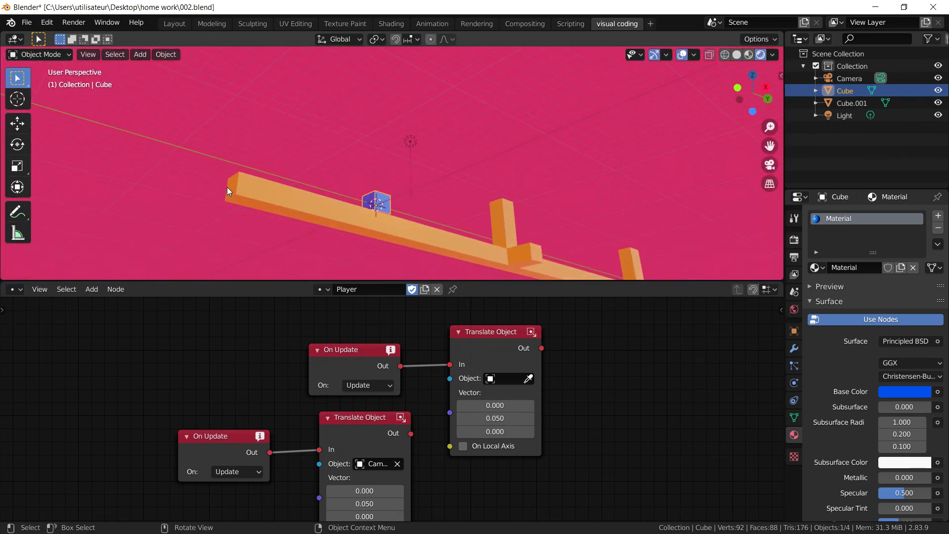
key("KP_0")
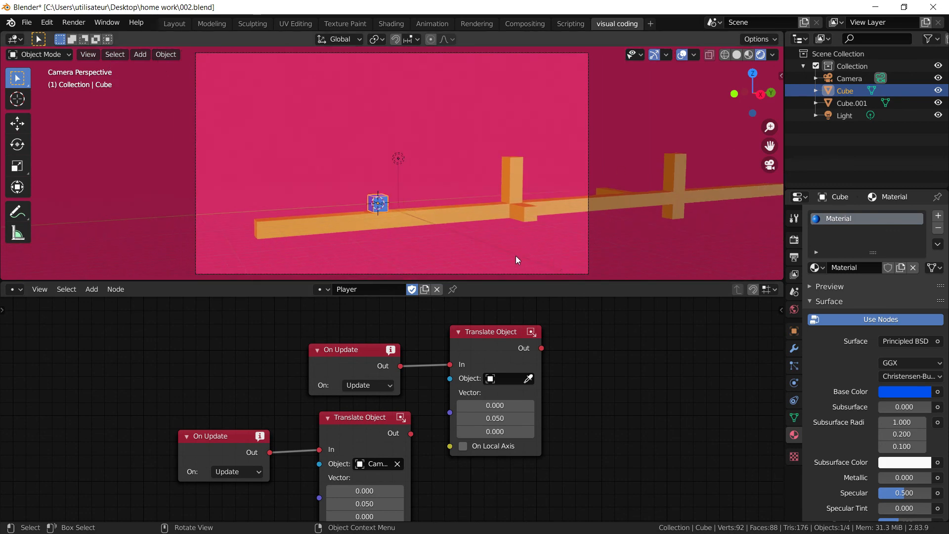
key("ctrl+s")
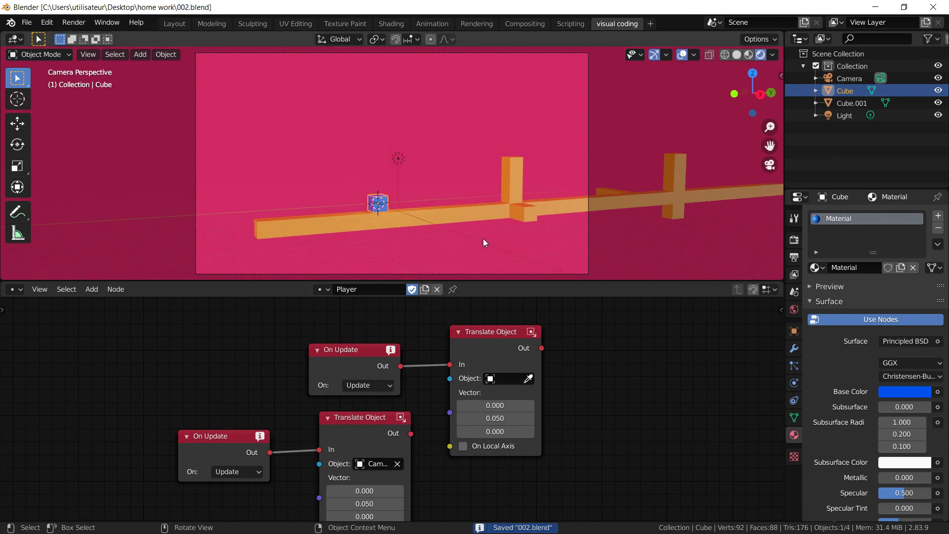
mouse_move(493, 242)
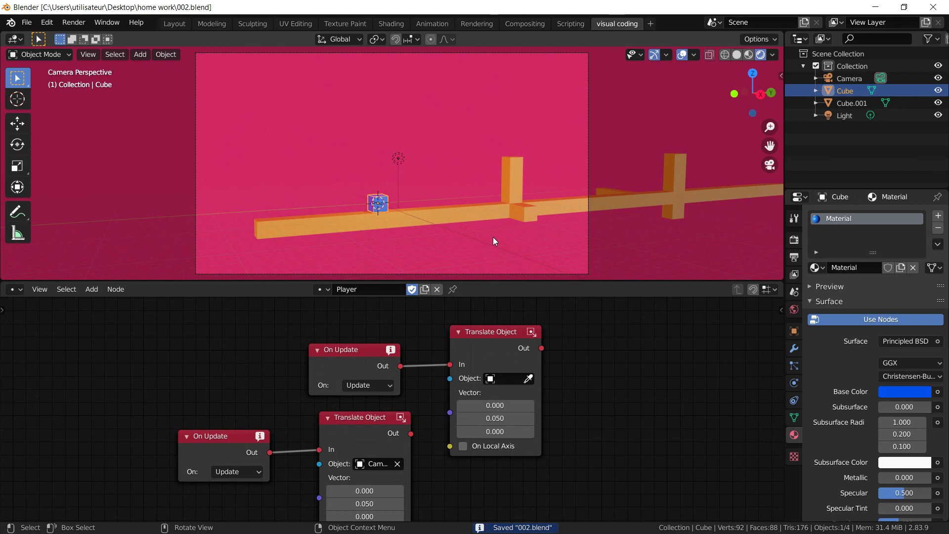
mouse_move(530, 184)
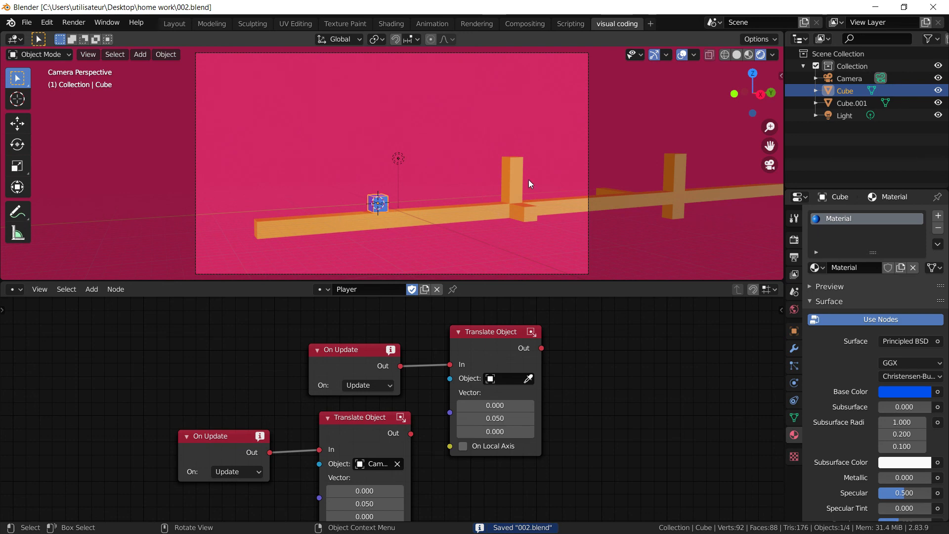
mouse_move(503, 217)
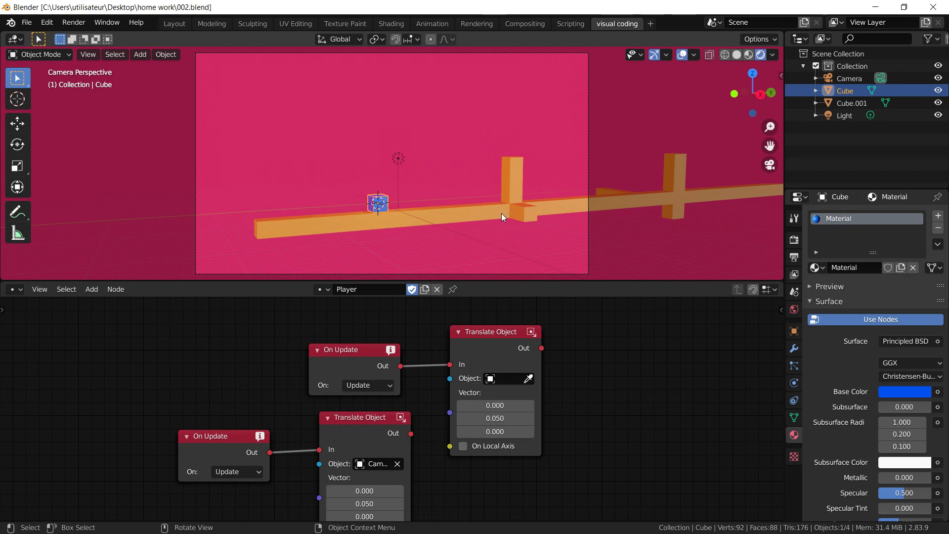
mouse_move(590, 216)
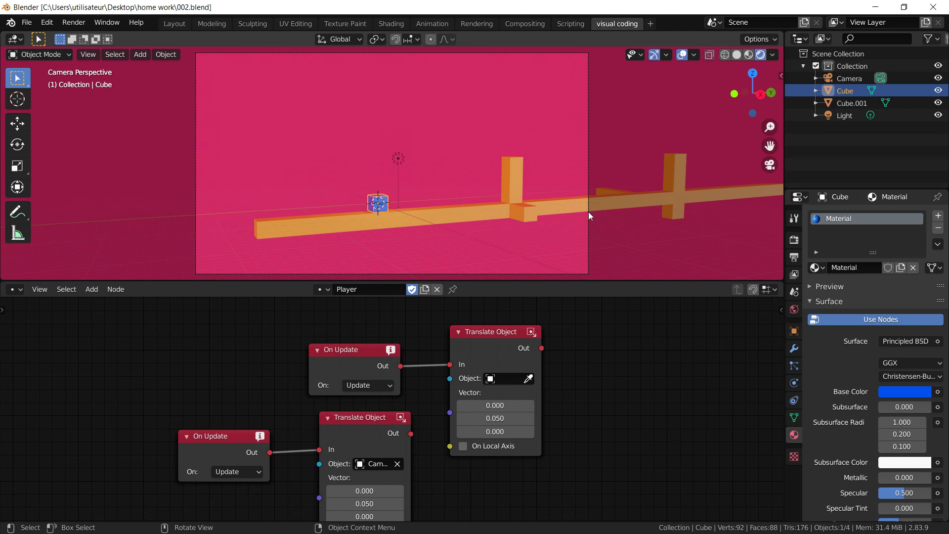
mouse_move(565, 272)
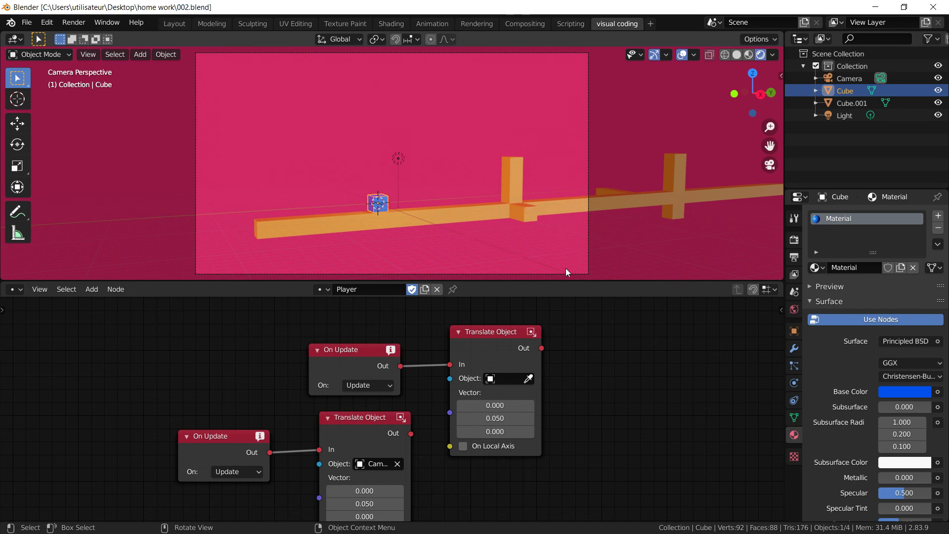
mouse_move(523, 202)
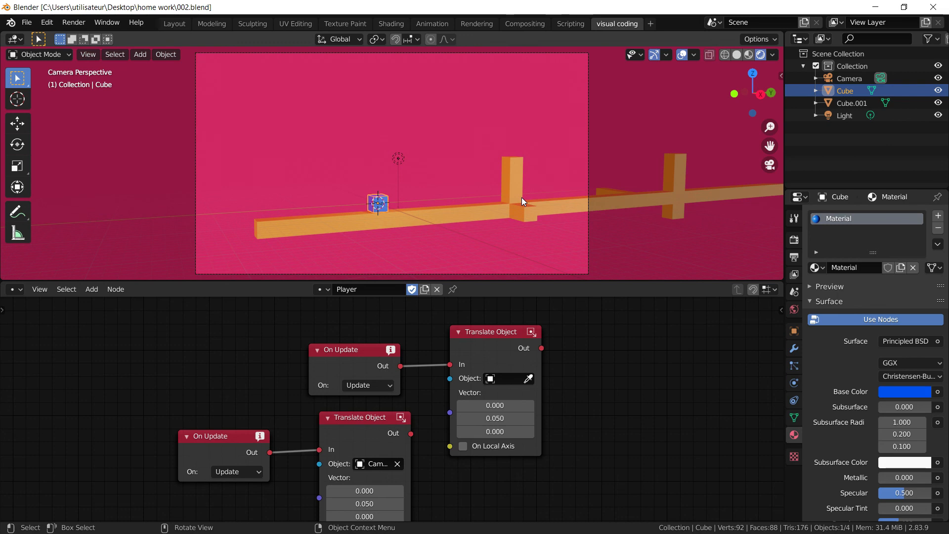
left_click(853, 103)
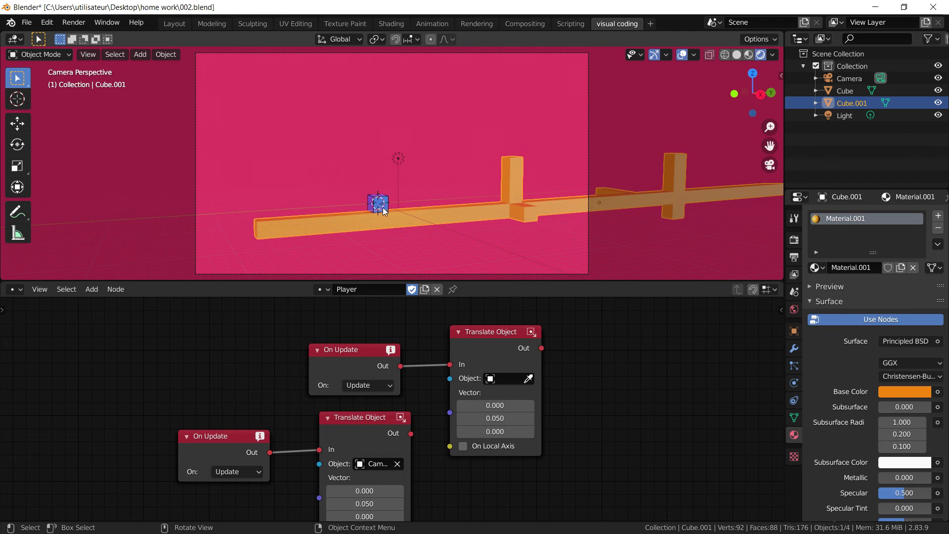
mouse_move(285, 245)
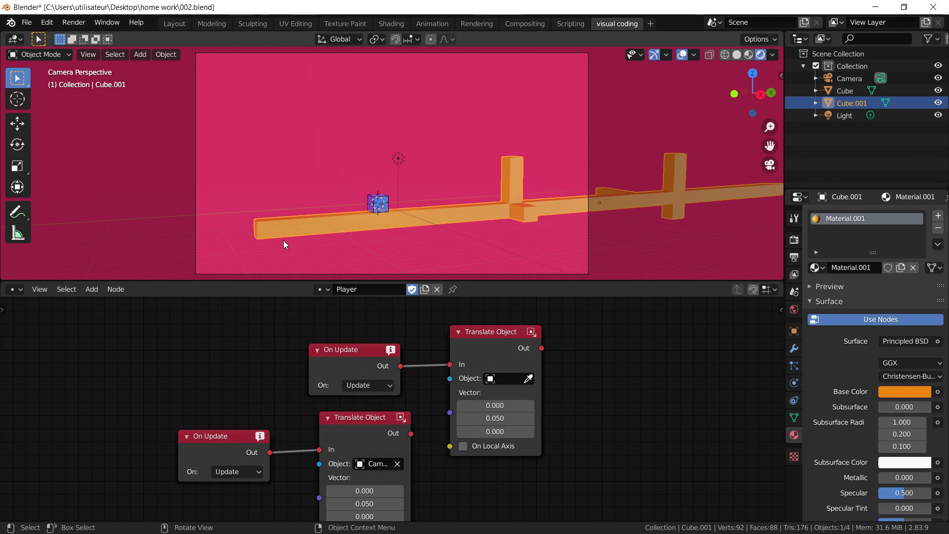
mouse_move(646, 215)
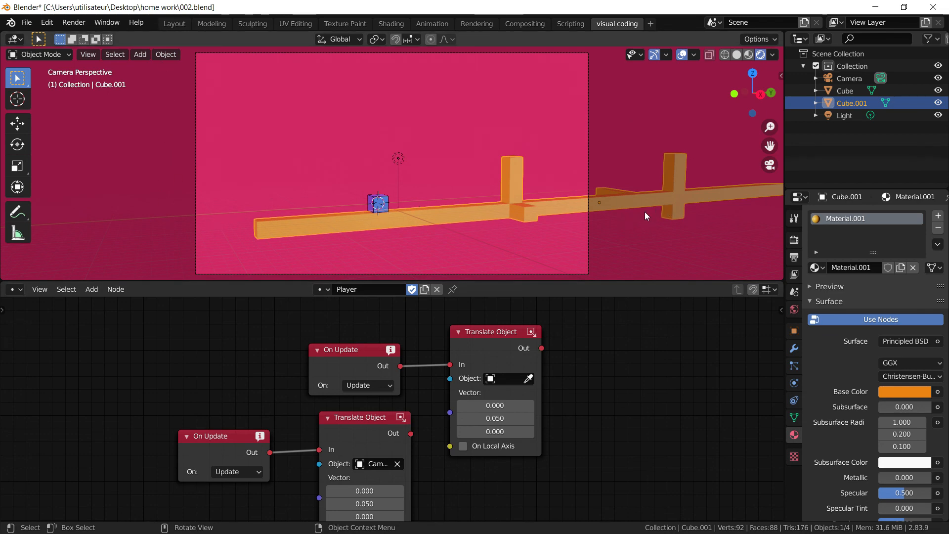
mouse_move(740, 207)
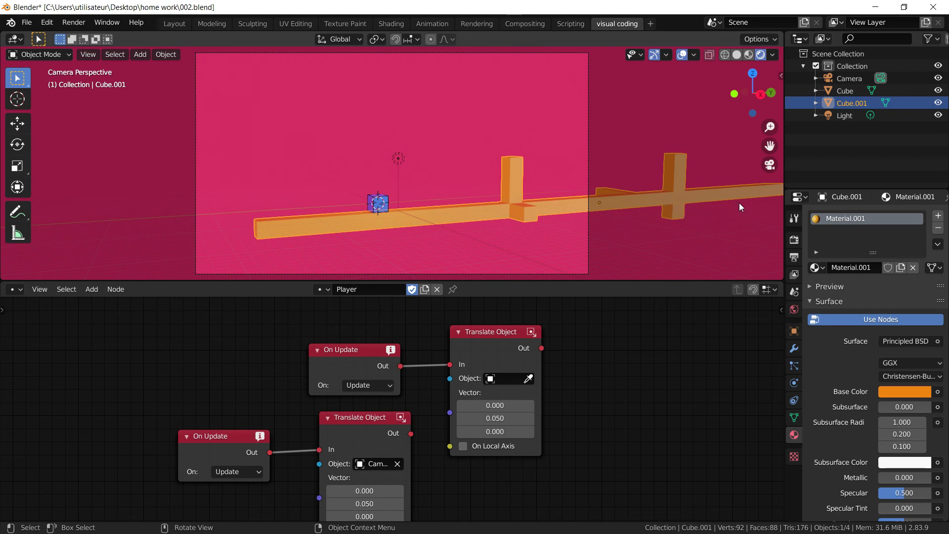
mouse_move(469, 212)
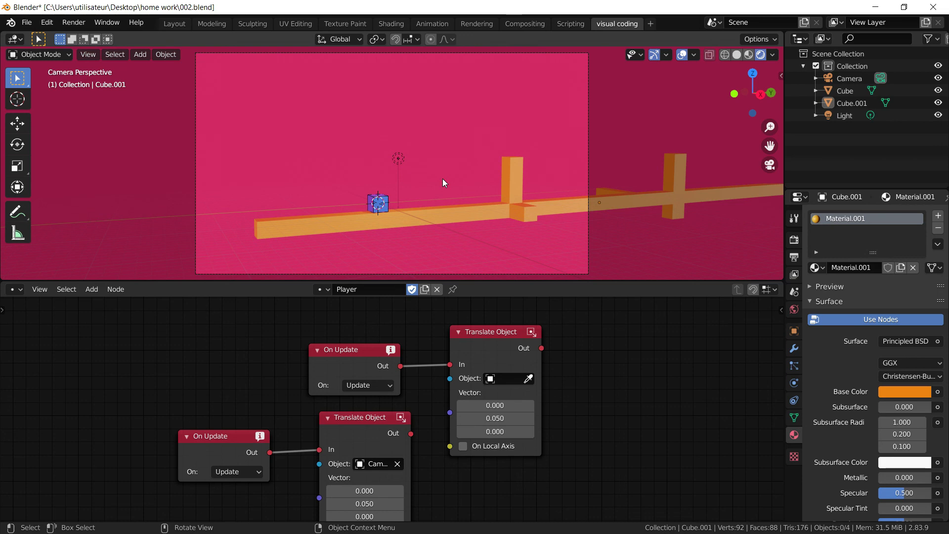
mouse_move(517, 200)
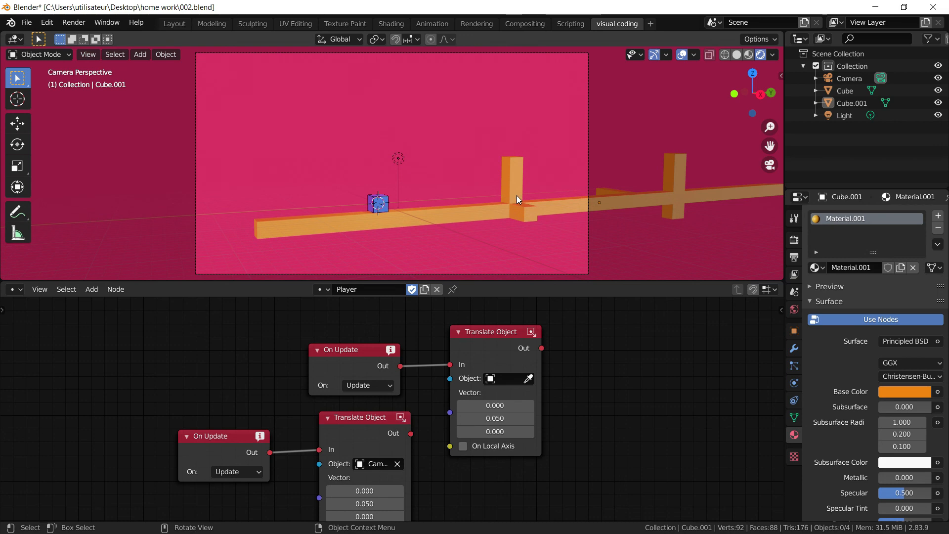